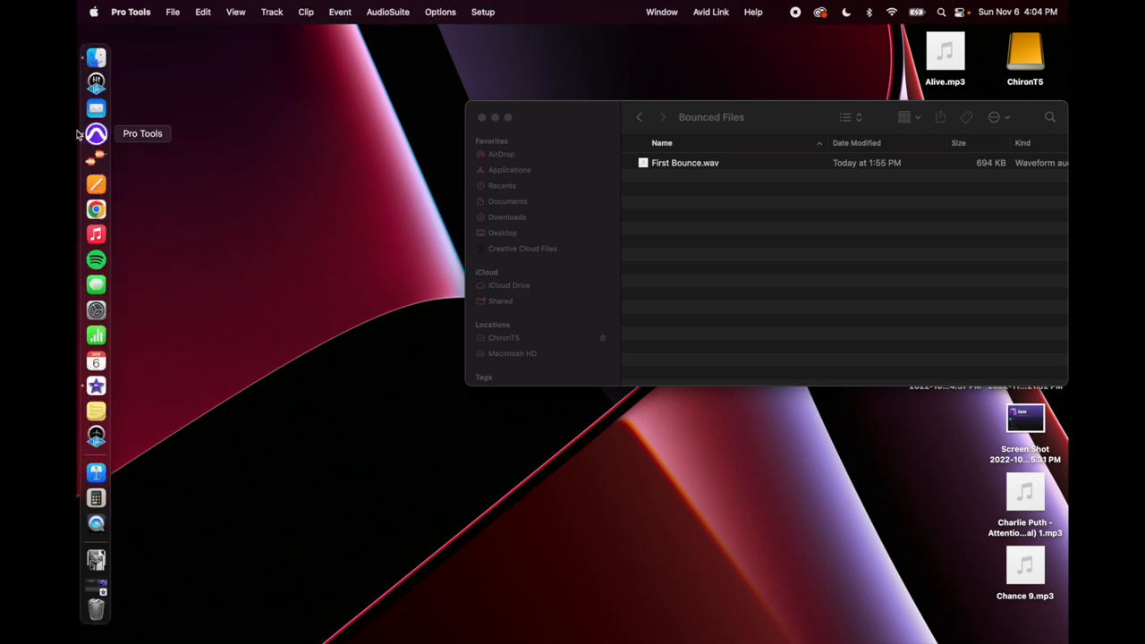
pyautogui.moveTo(219, 125)
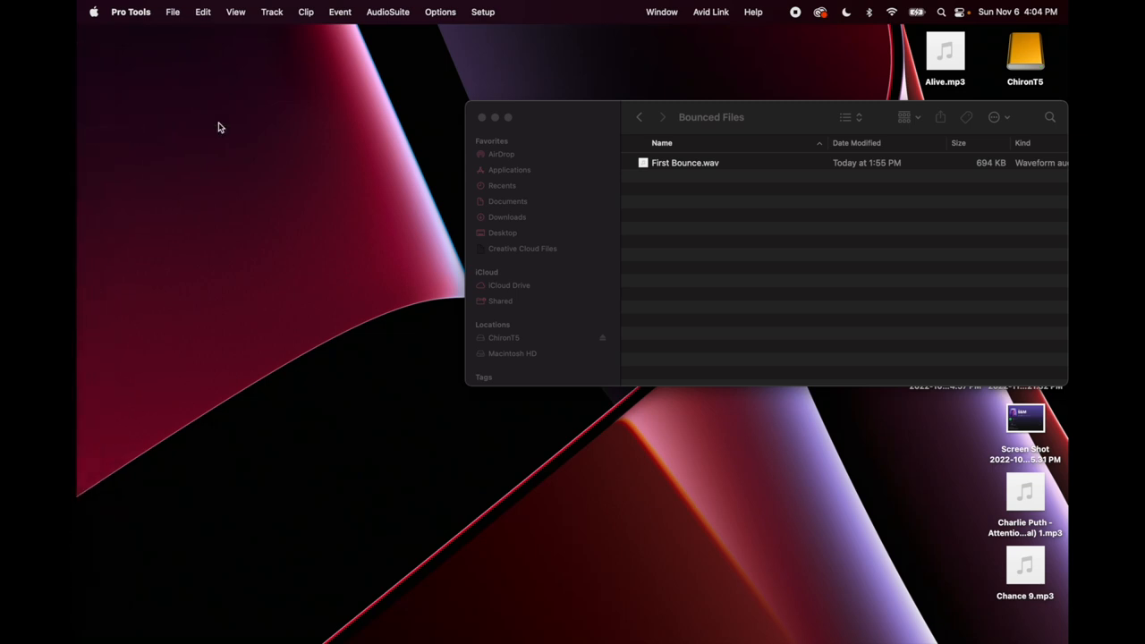
pyautogui.moveTo(204, 122)
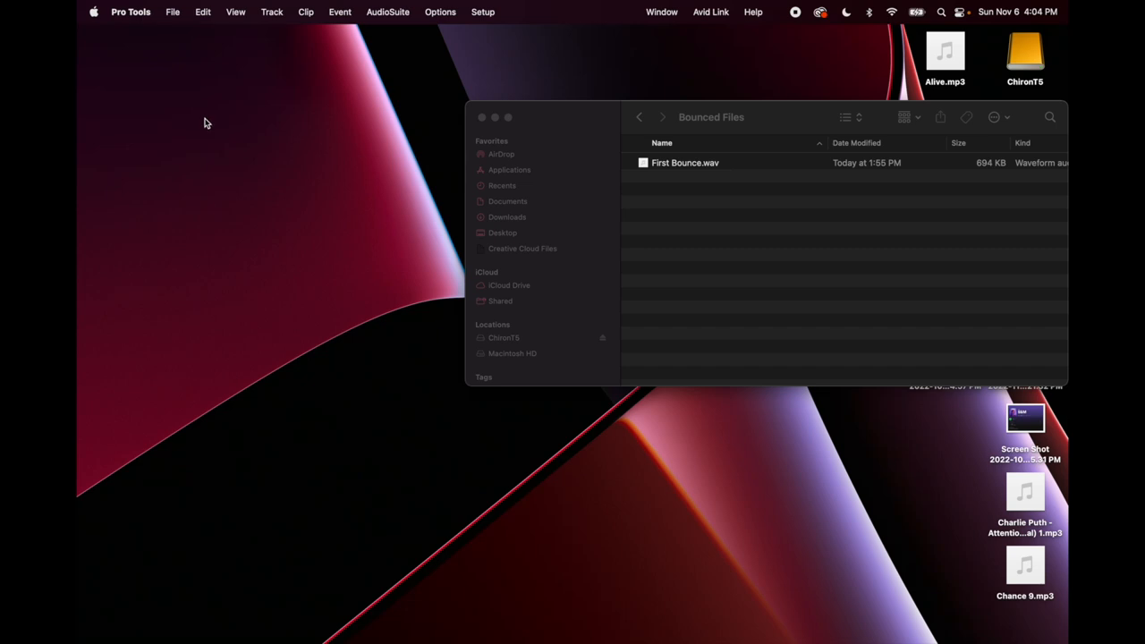
# Start a new blank local session, not from a template, and name it TrackTypes_Kimera
pyautogui.click(174, 10)
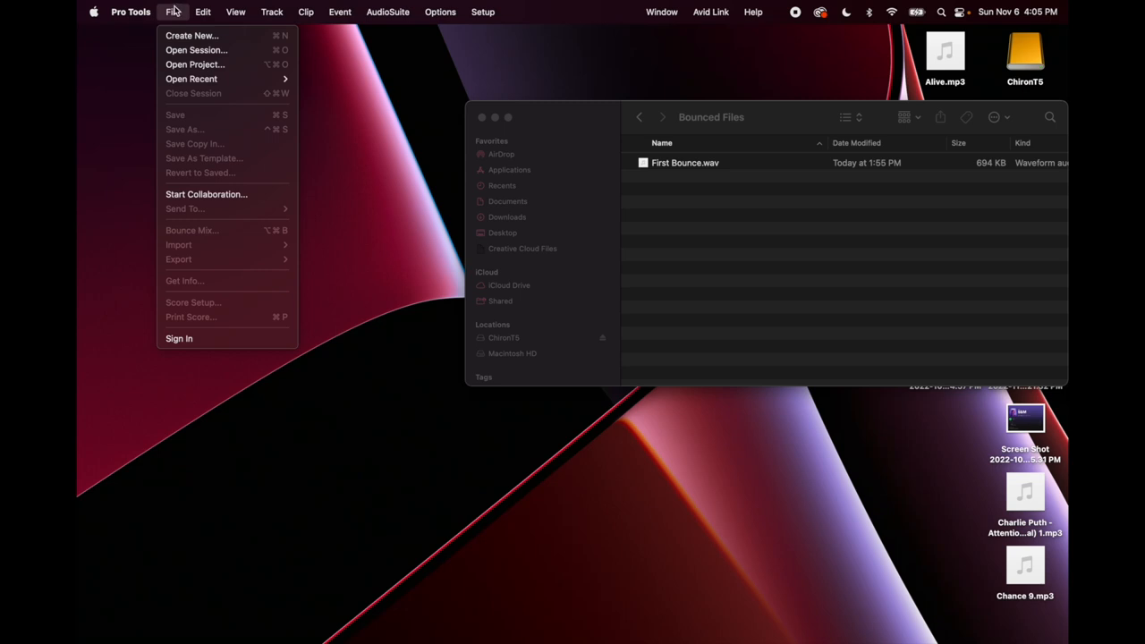
pyautogui.moveTo(190, 36)
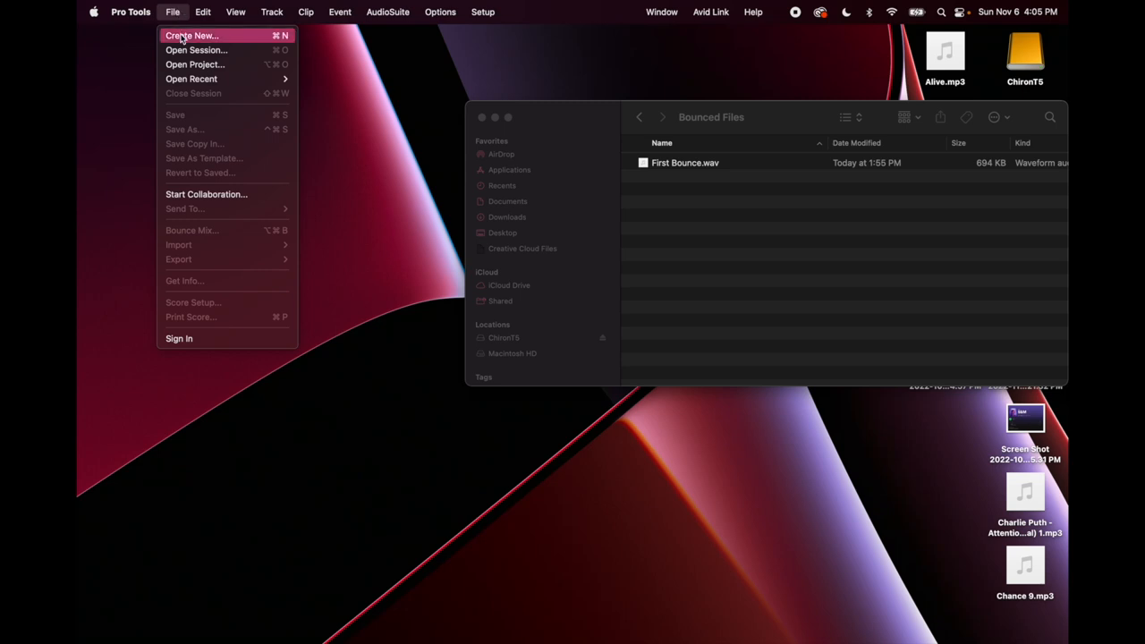
pyautogui.click(193, 36)
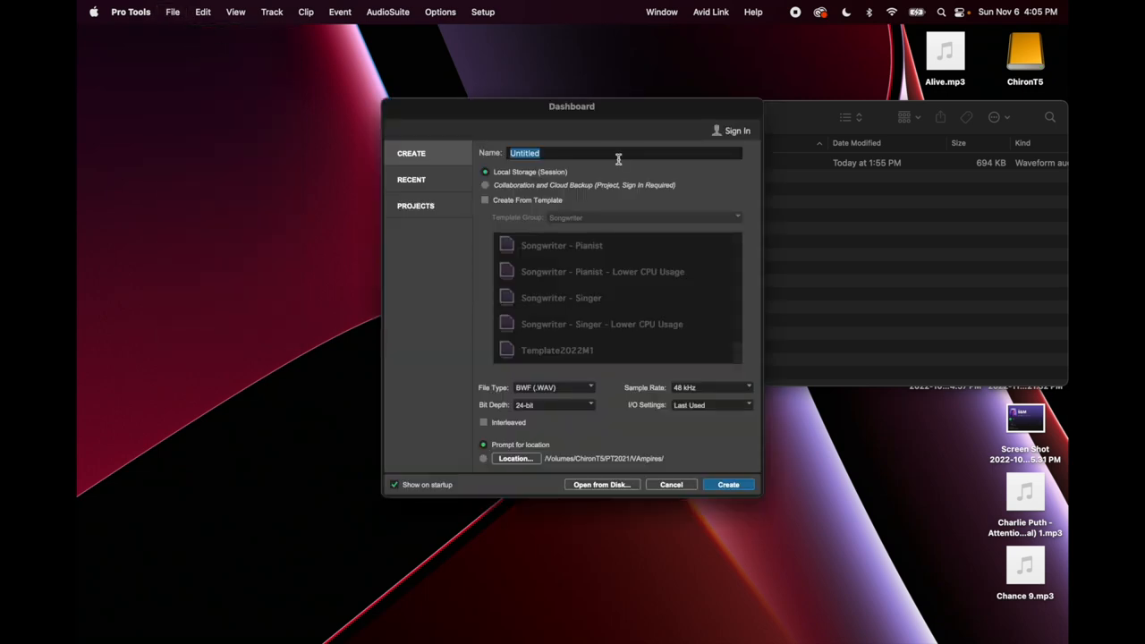
pyautogui.click(485, 200)
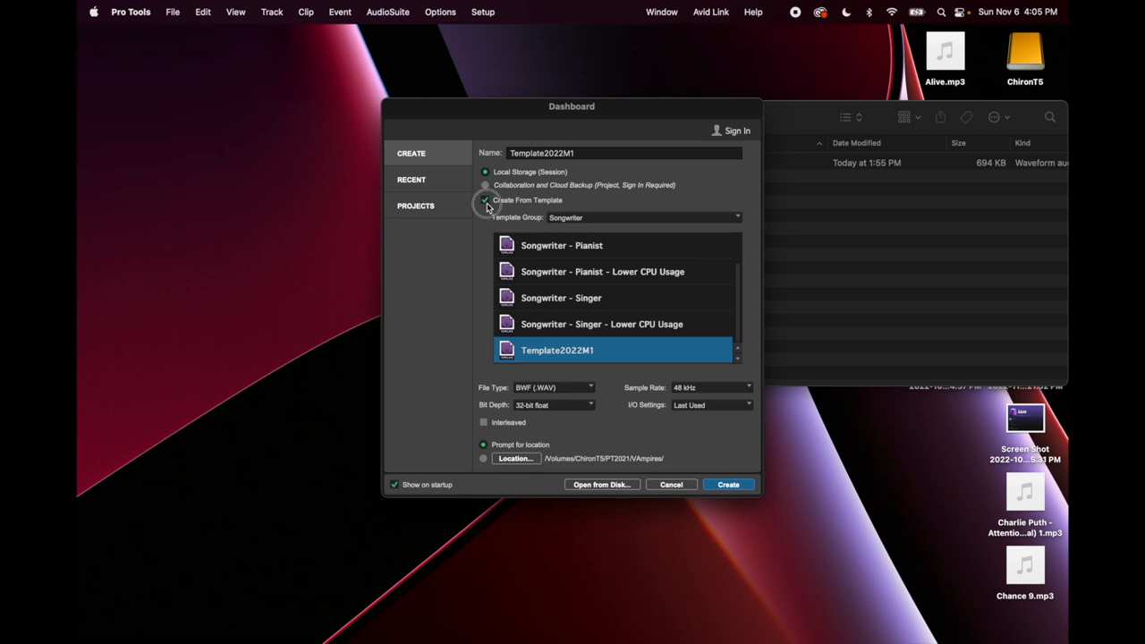
pyautogui.click(485, 200)
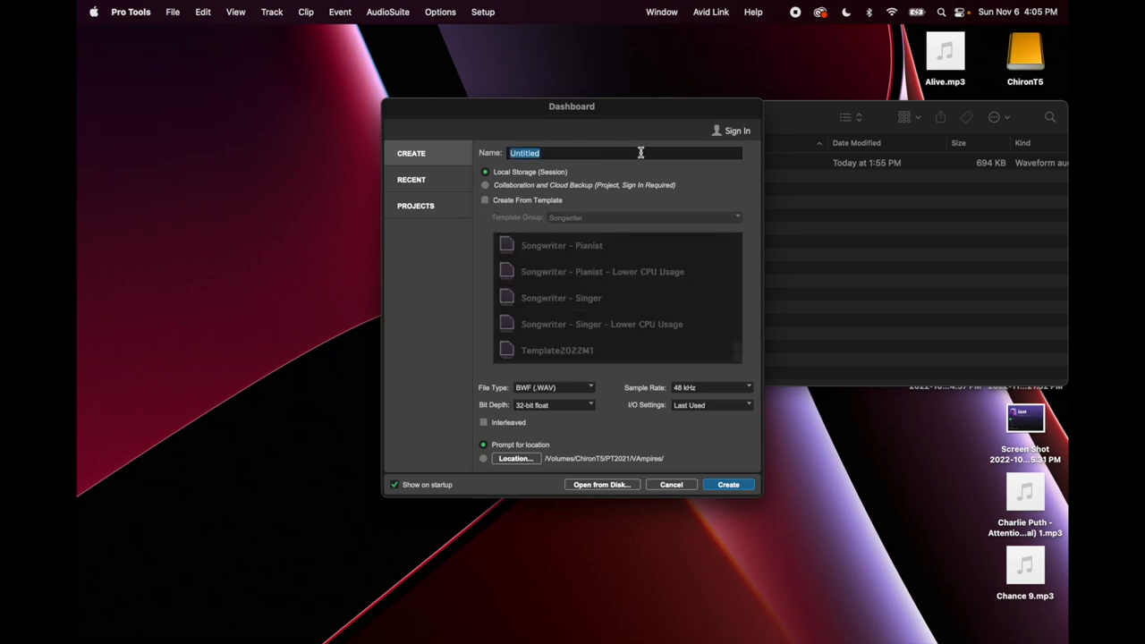
pyautogui.write('TrackType')
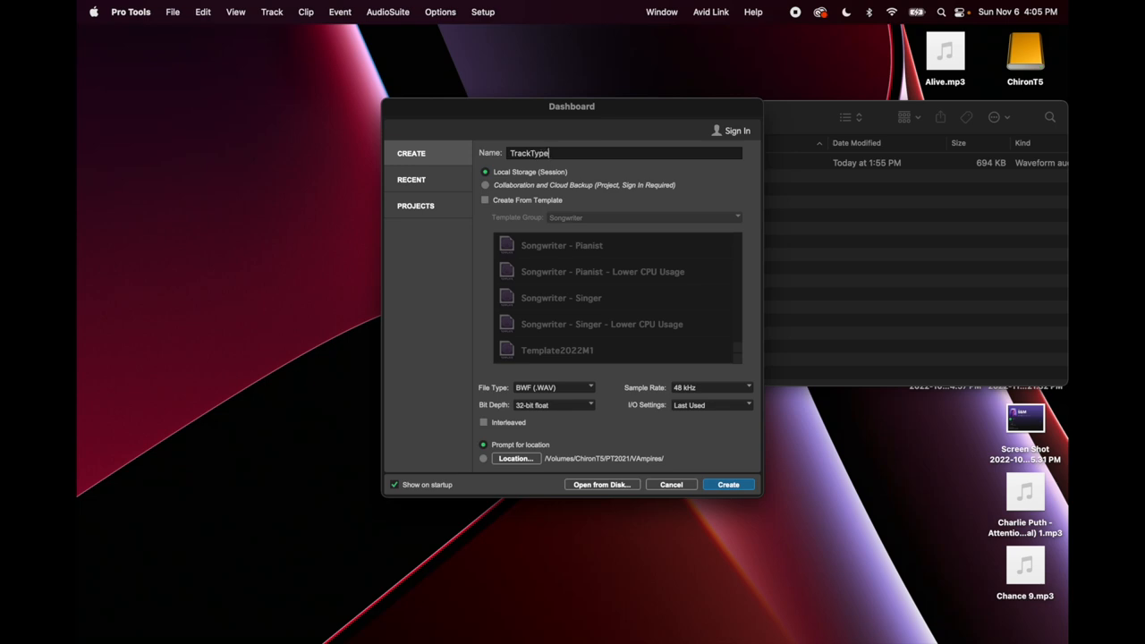
# Set the session bit depth to 24-bit and choose to be prompted for the save location
pyautogui.click(553, 404)
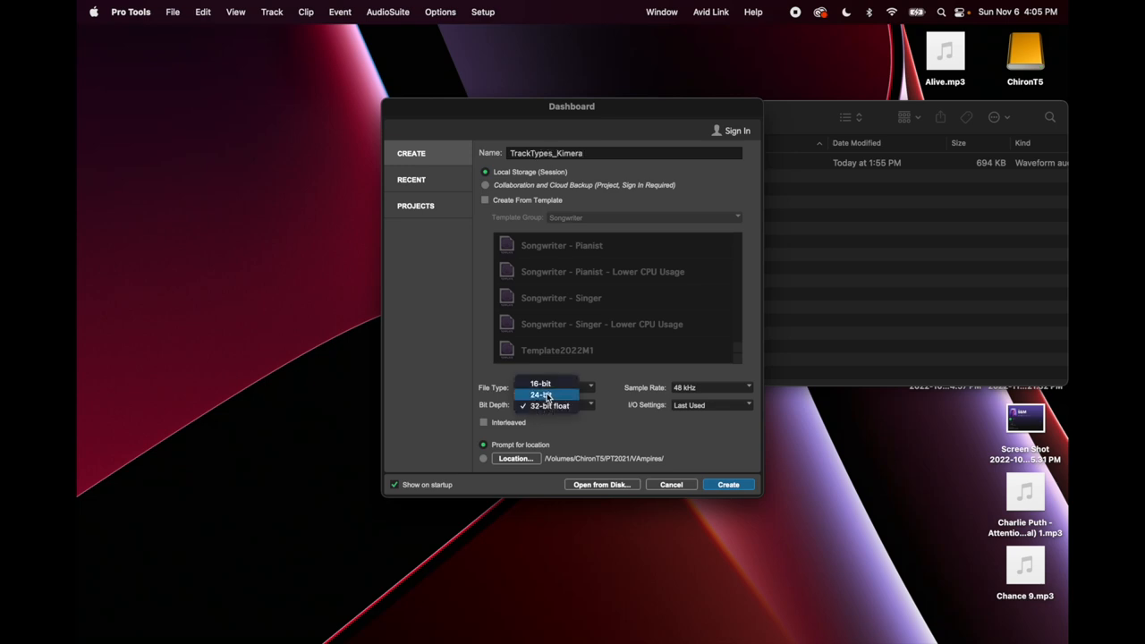
pyautogui.click(546, 394)
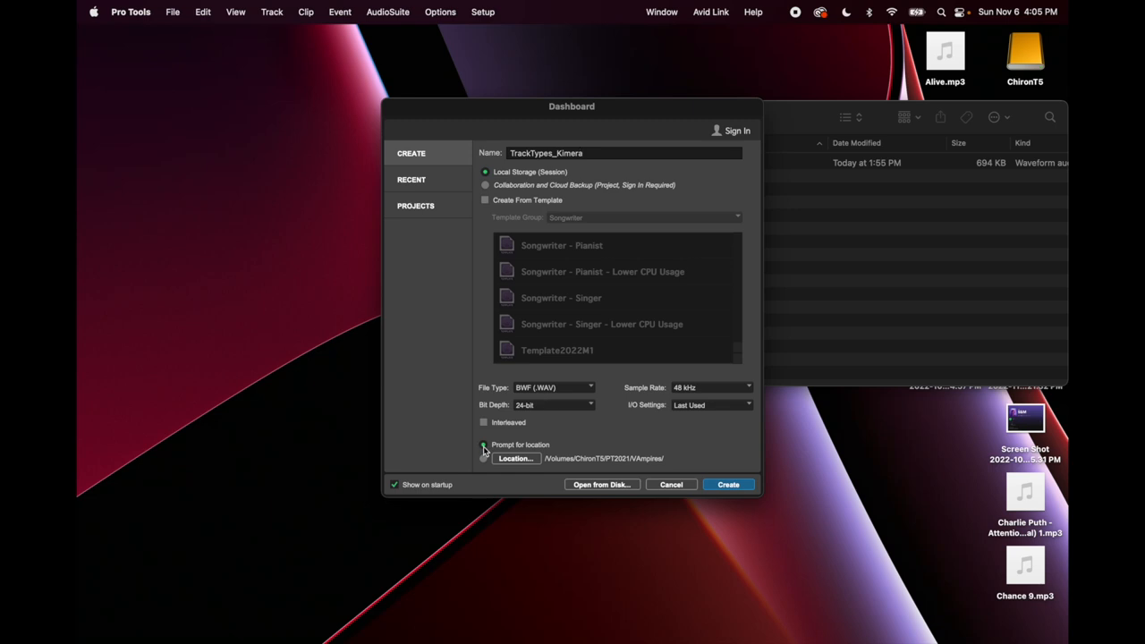
pyautogui.click(484, 444)
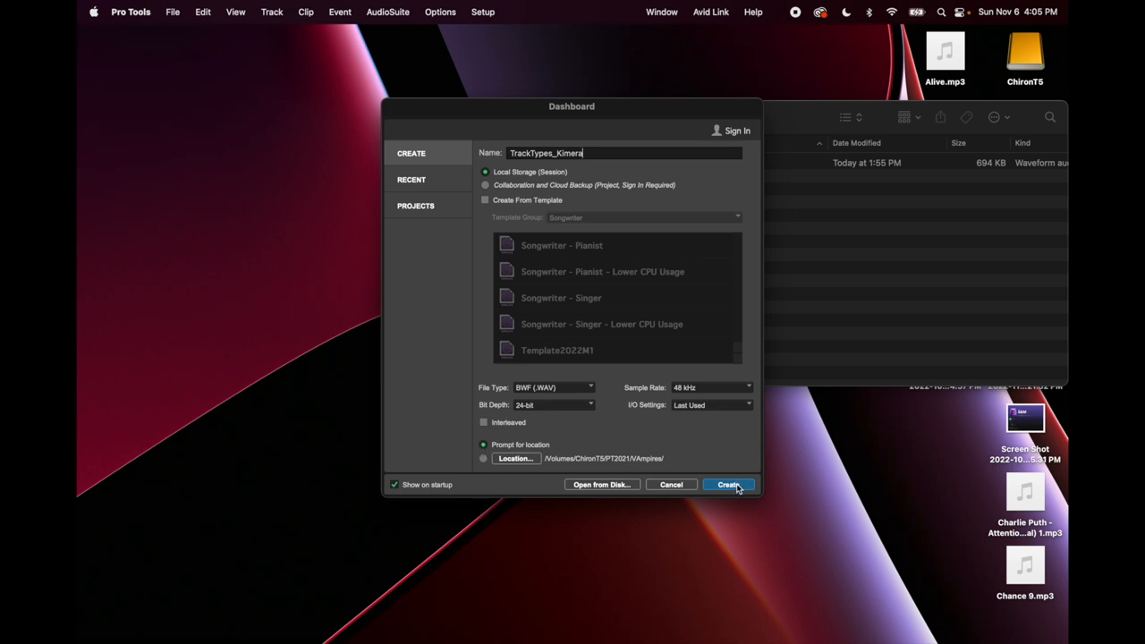
# Create the session and save it into the PT2022 folder on the other drive
pyautogui.click(728, 483)
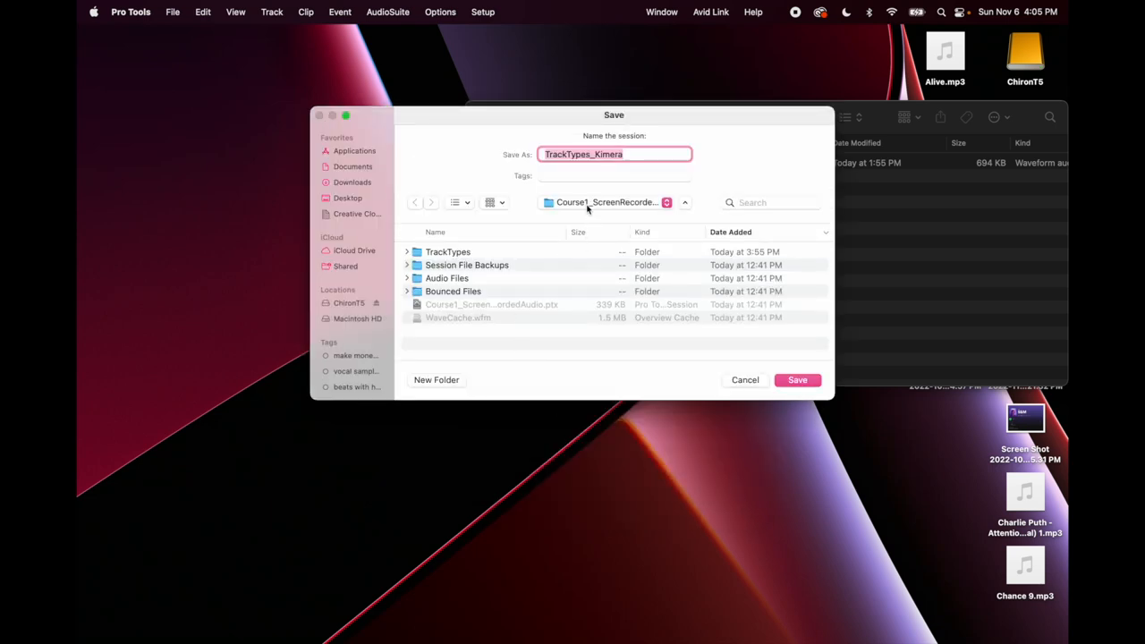
pyautogui.click(348, 302)
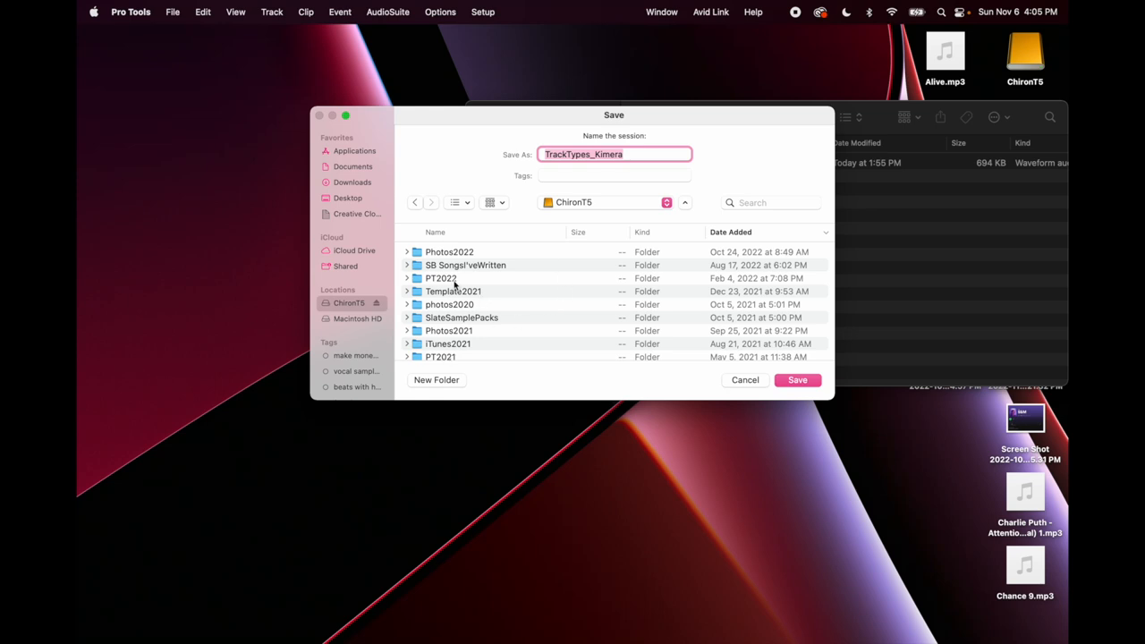
pyautogui.click(441, 279)
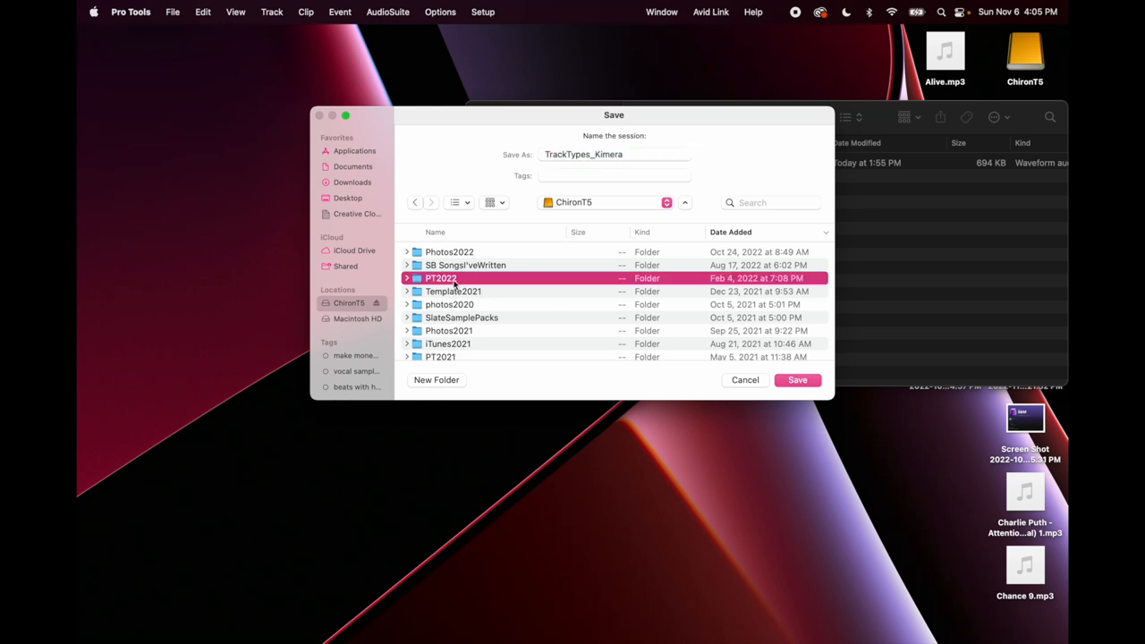
pyautogui.click(799, 379)
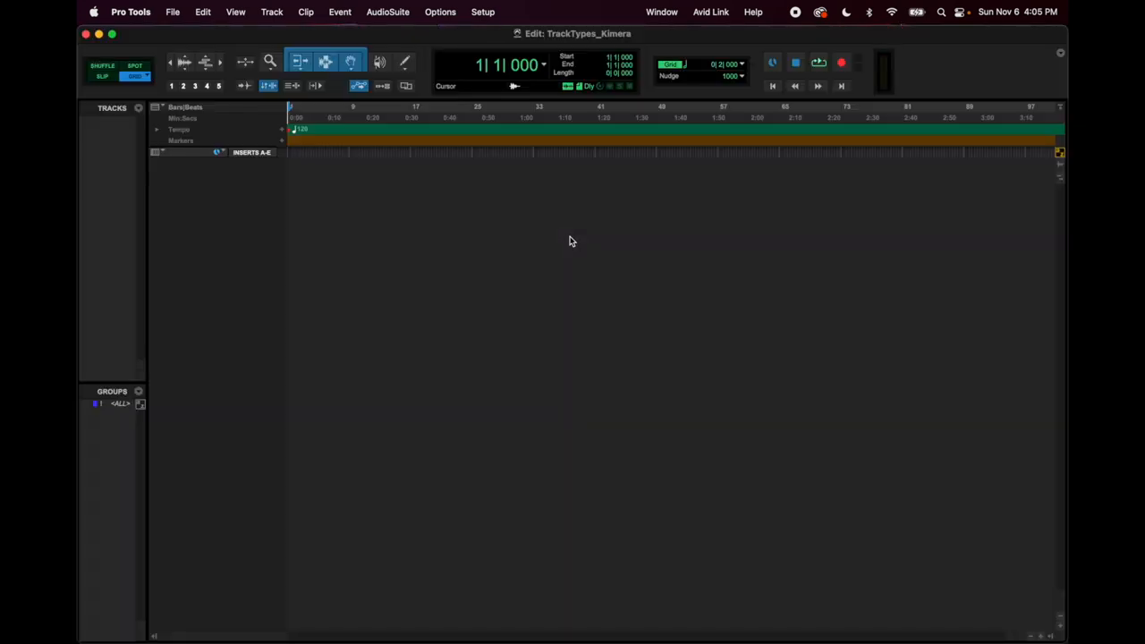
pyautogui.moveTo(562, 240)
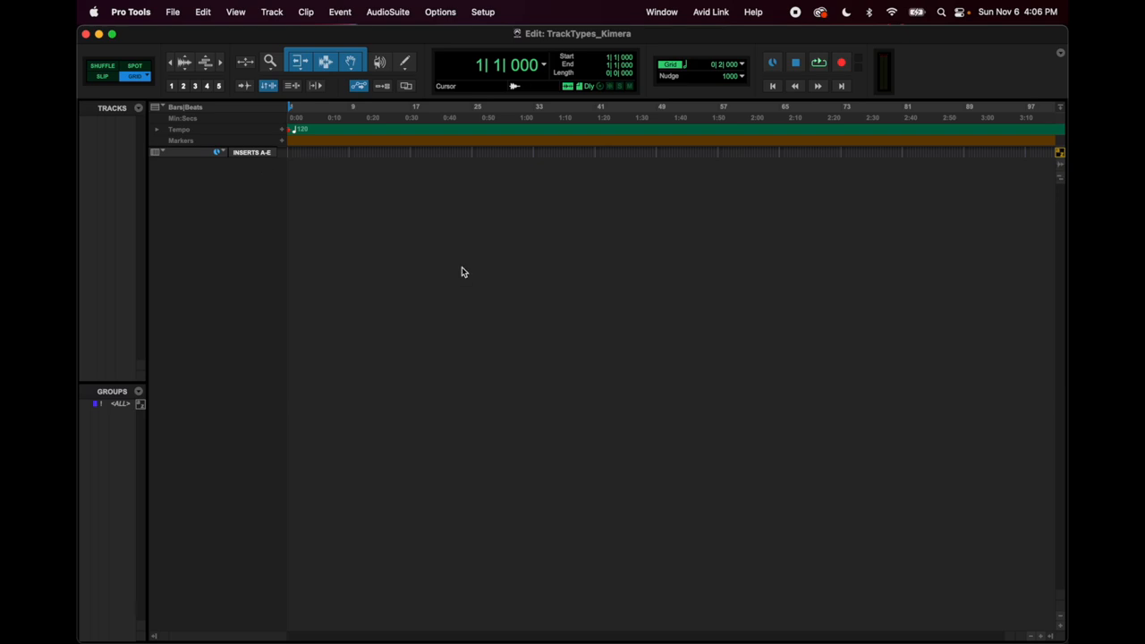
pyautogui.click(275, 11)
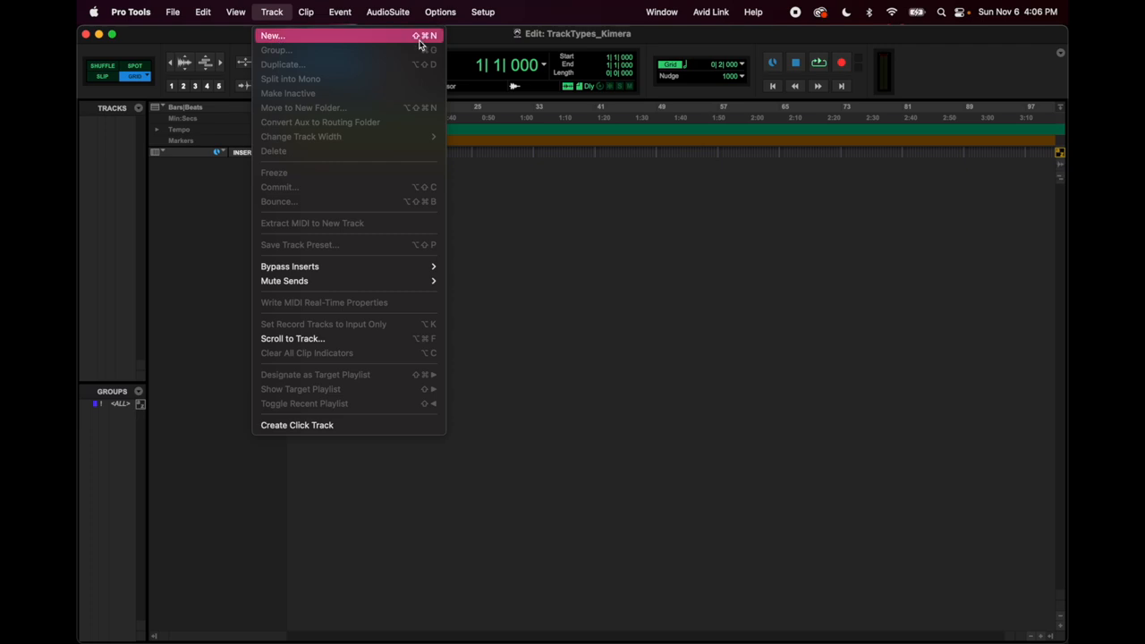
pyautogui.click(340, 10)
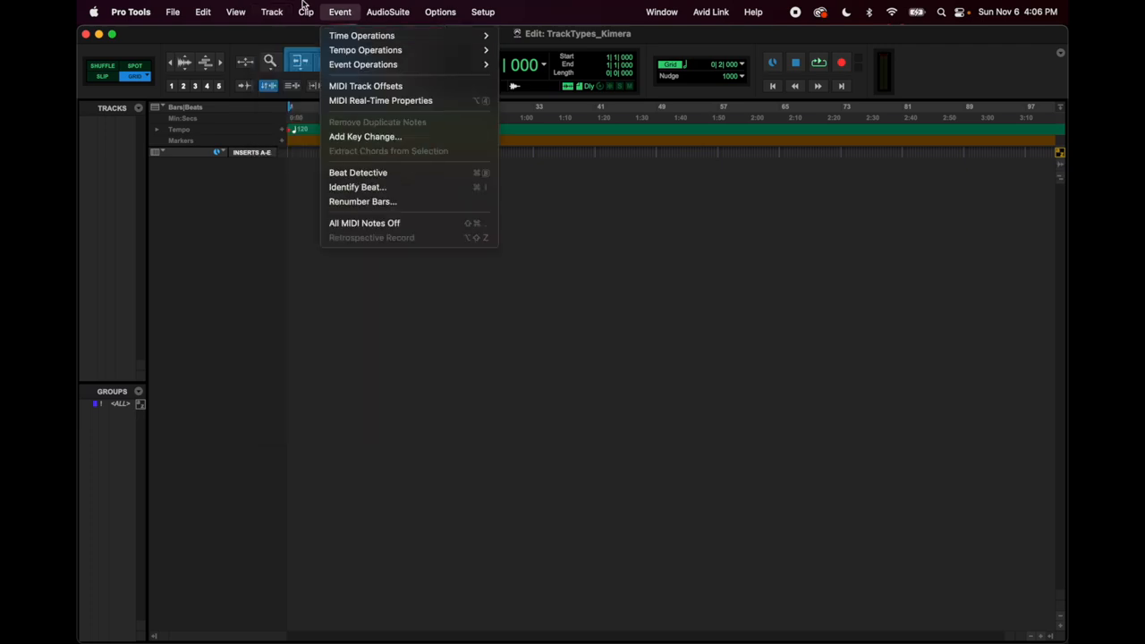
pyautogui.click(272, 11)
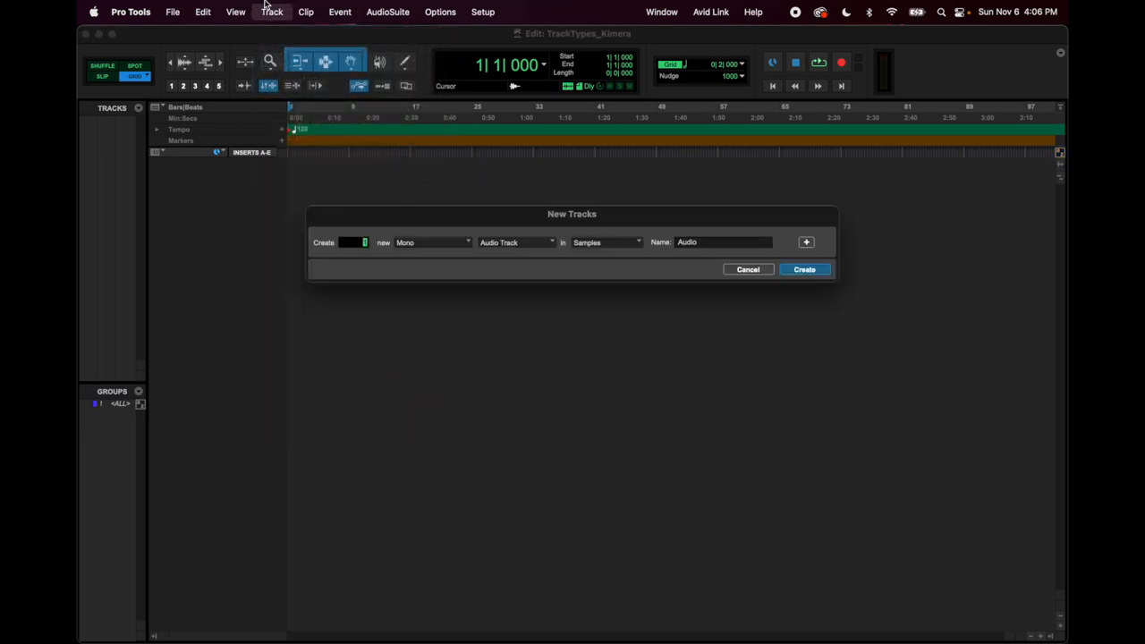
pyautogui.moveTo(837, 286)
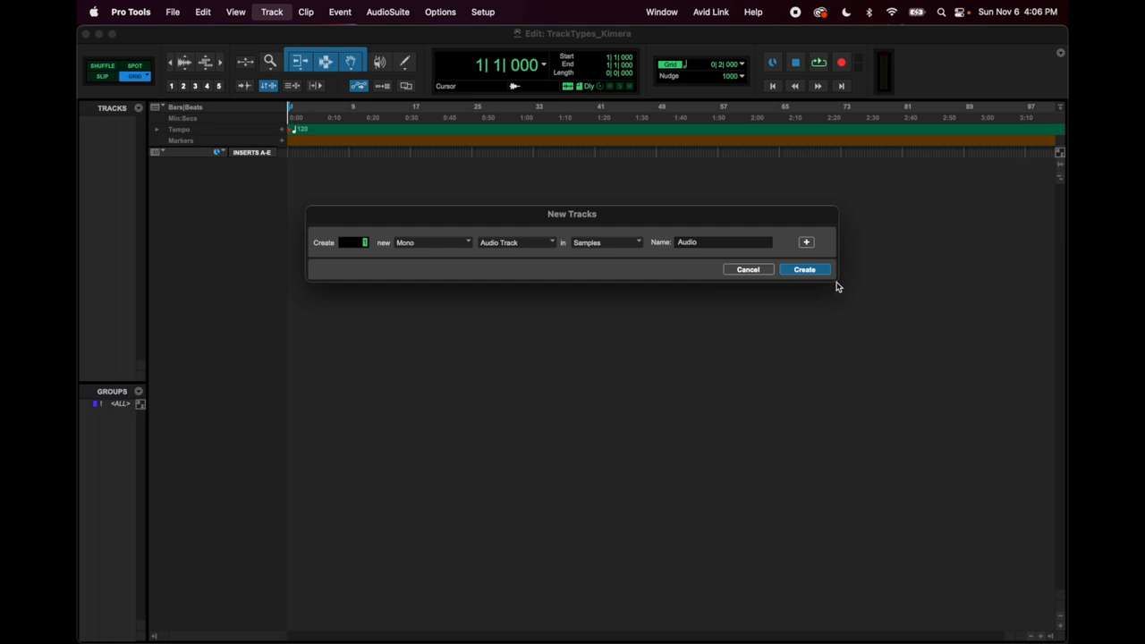
pyautogui.moveTo(526, 290)
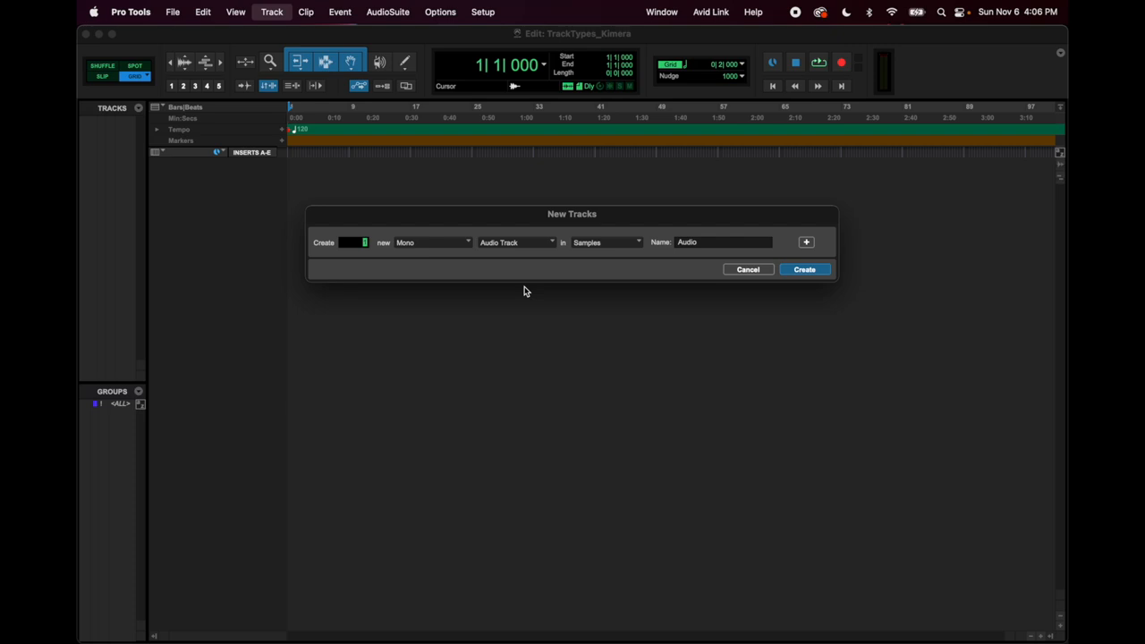
pyautogui.click(806, 242)
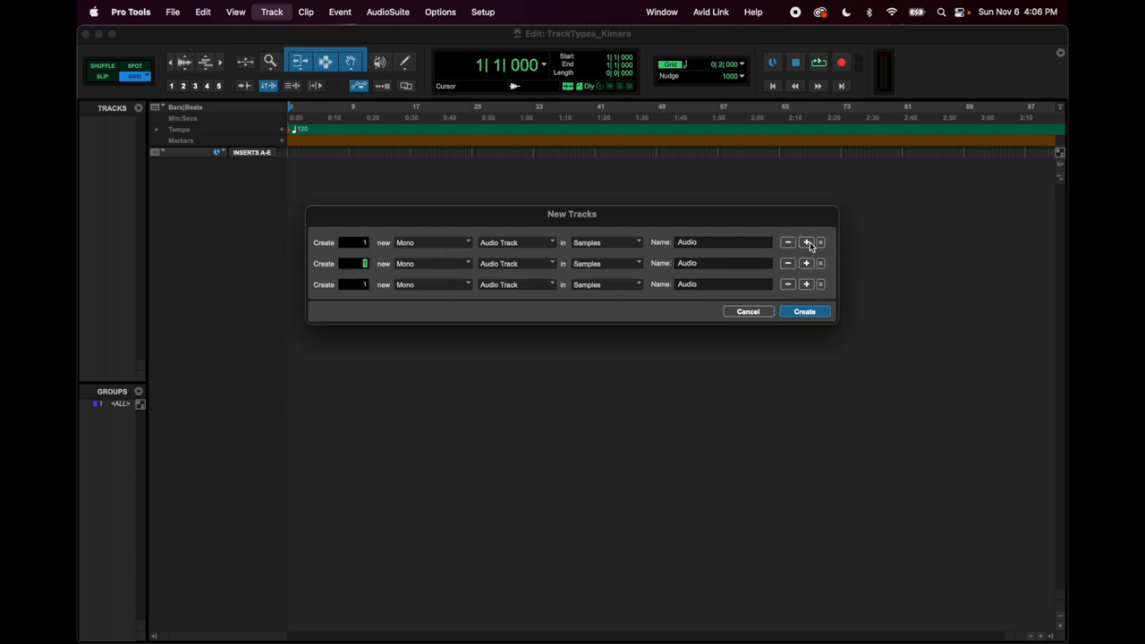
pyautogui.click(805, 242)
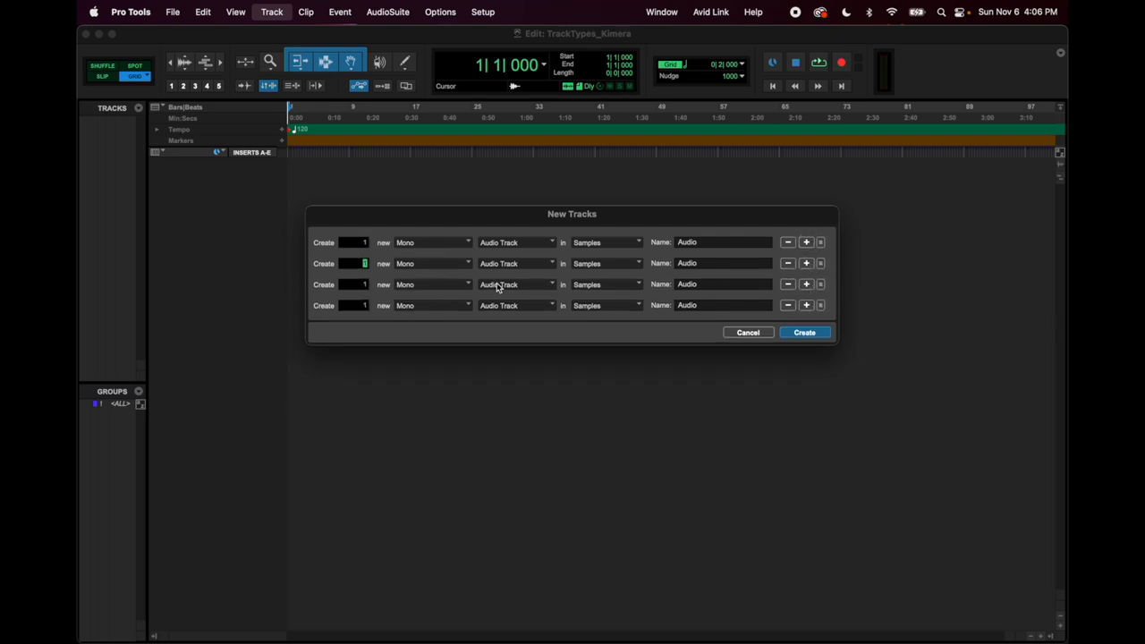
pyautogui.moveTo(560, 301)
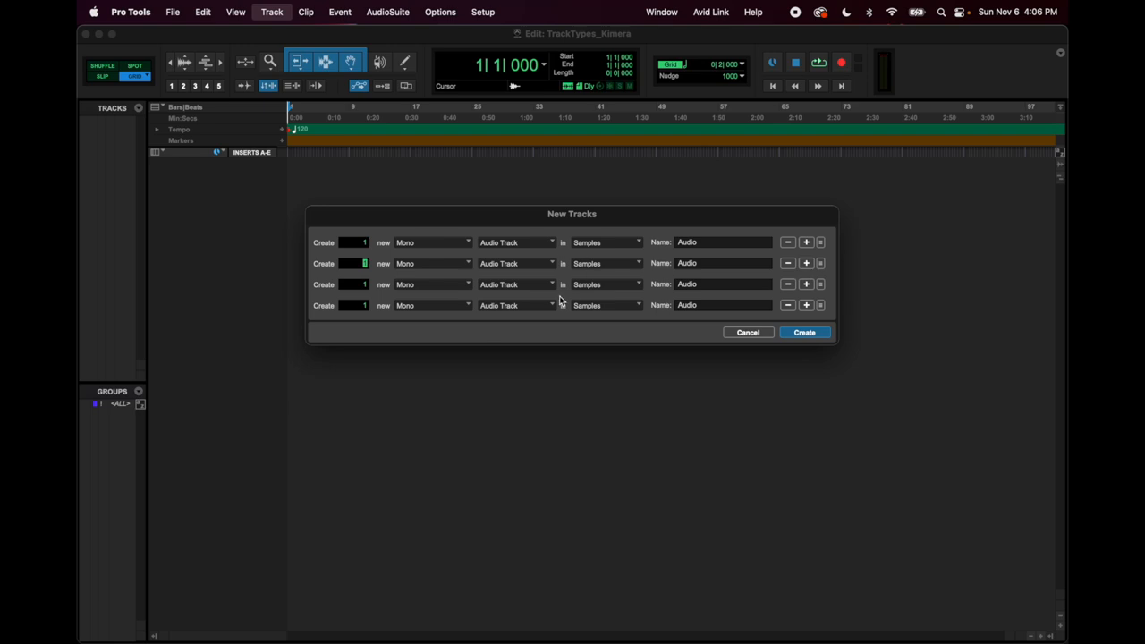
pyautogui.moveTo(639, 293)
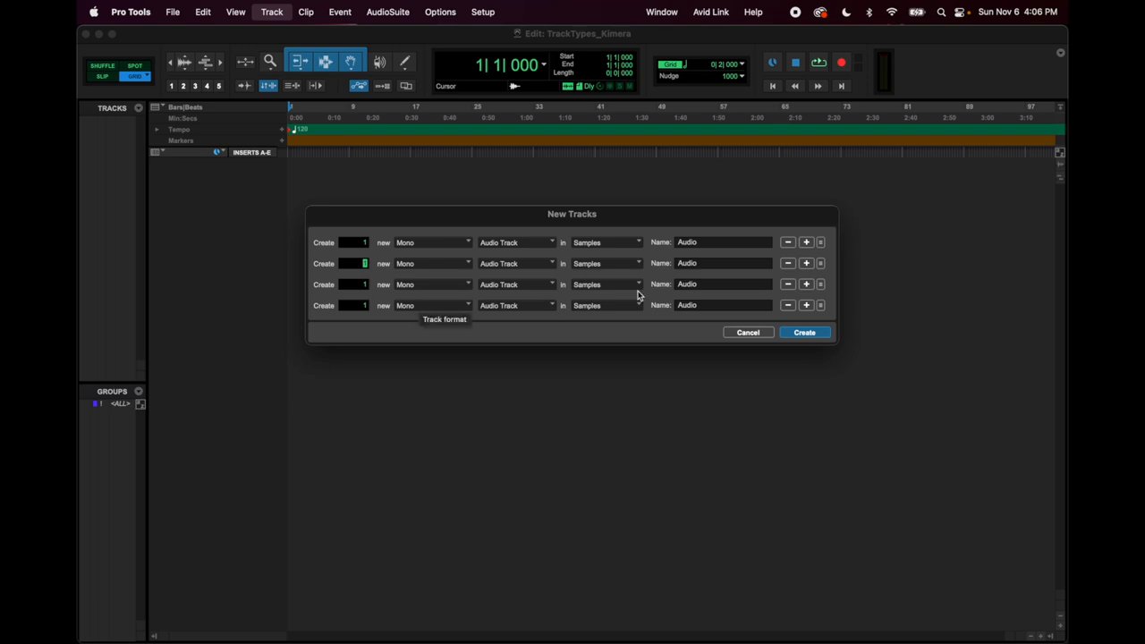
pyautogui.moveTo(358, 135)
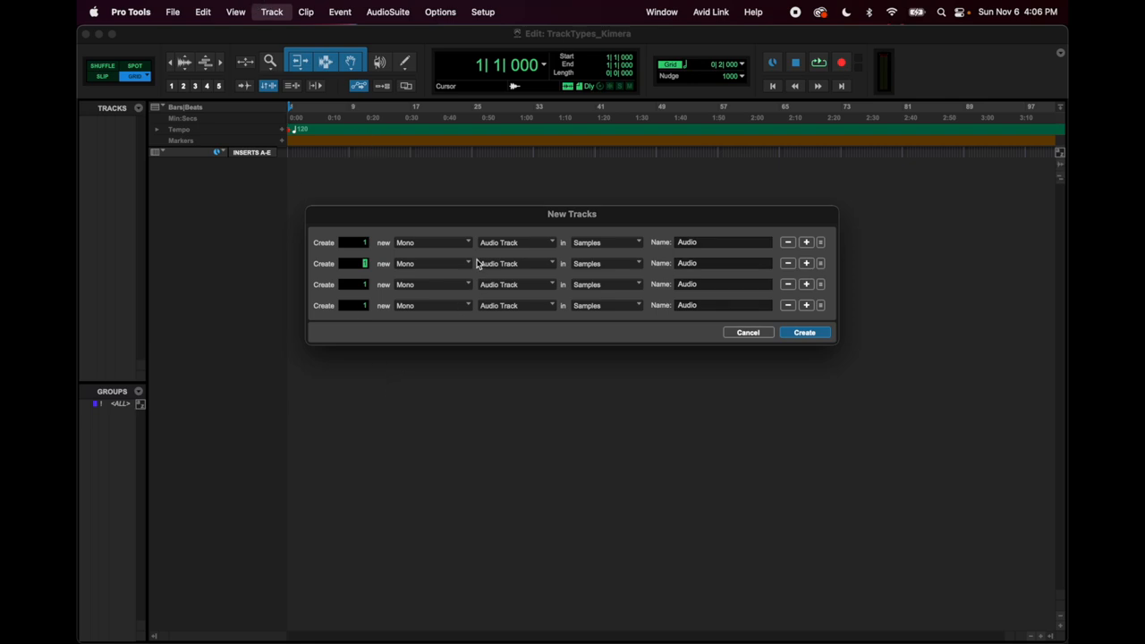
pyautogui.moveTo(466, 242)
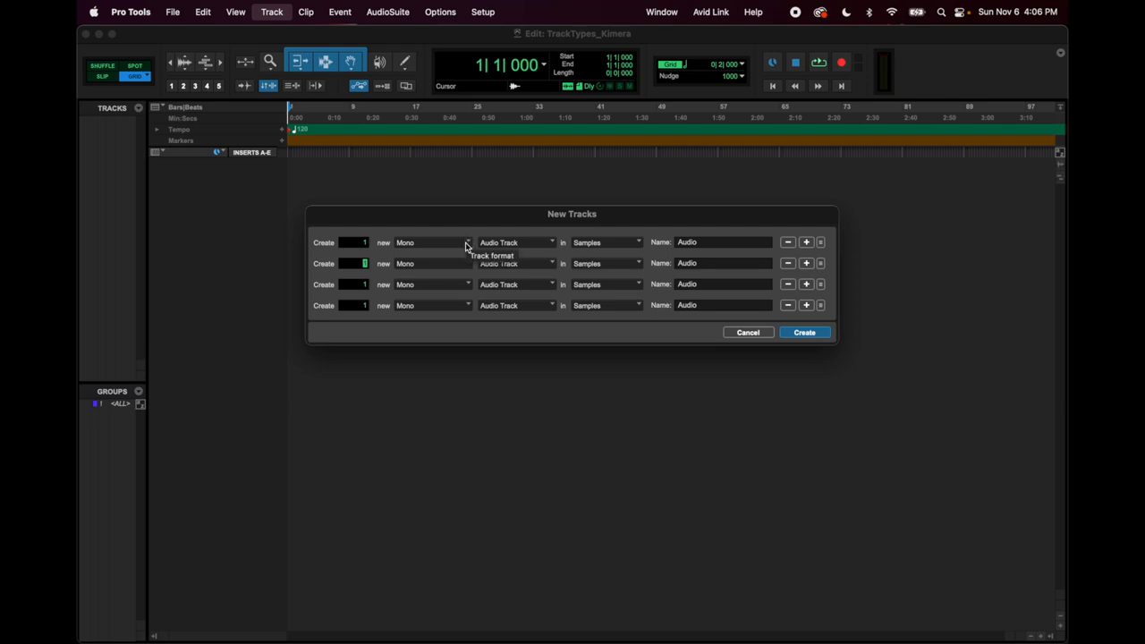
pyautogui.click(432, 244)
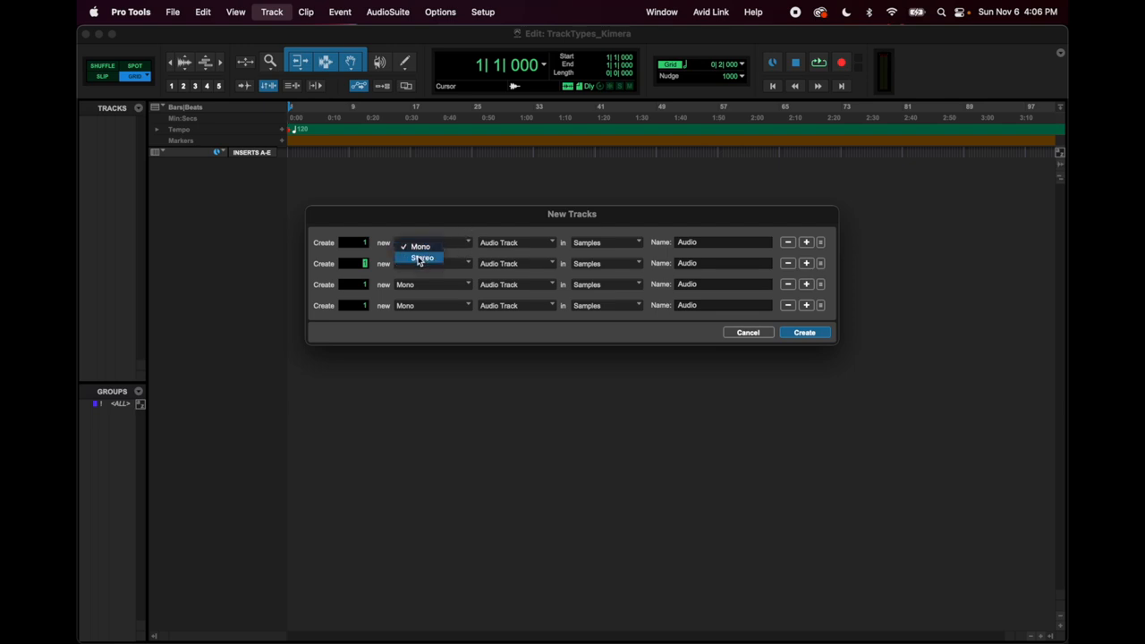
pyautogui.click(417, 247)
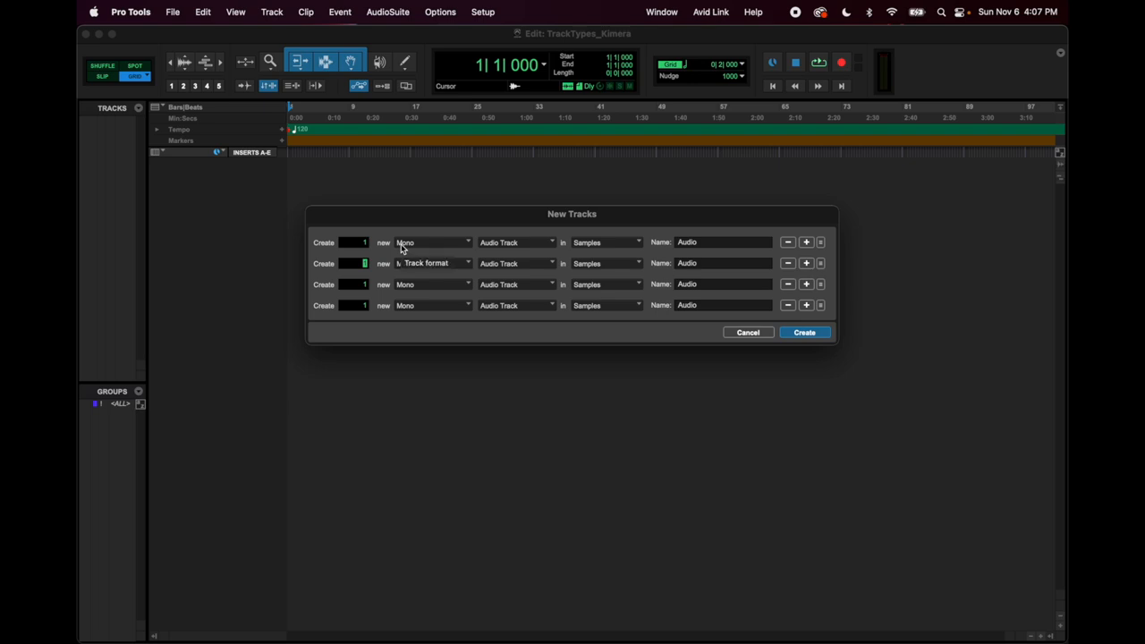
pyautogui.moveTo(413, 244)
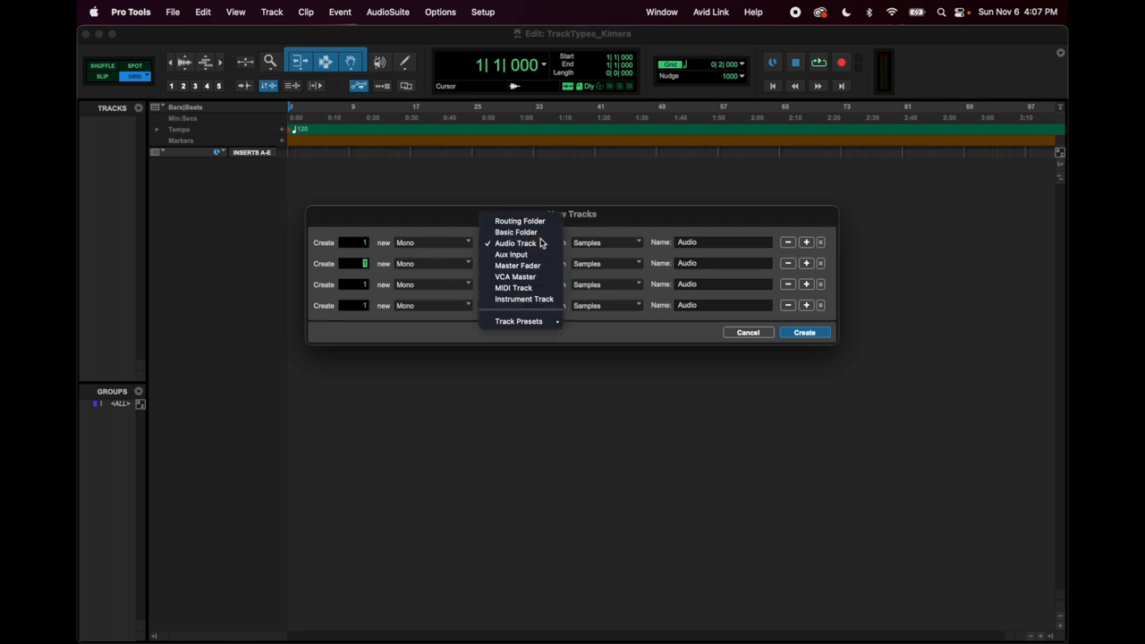
pyautogui.click(516, 243)
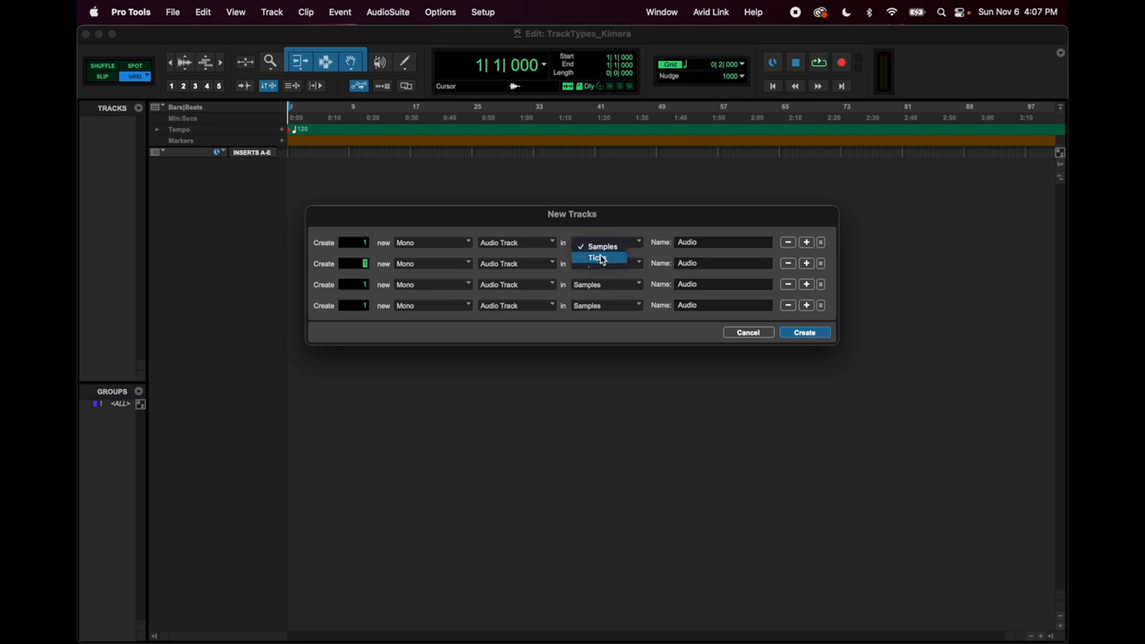
pyautogui.click(601, 246)
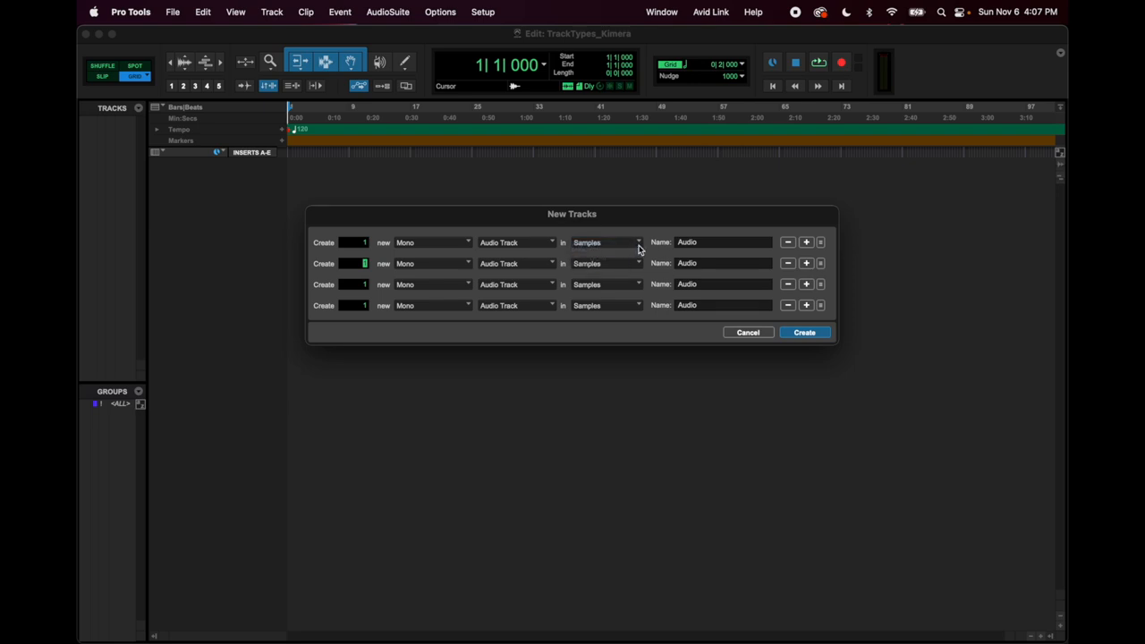
# Name the first row of new mono audio tracks Vocal
pyautogui.doubleClick(700, 242)
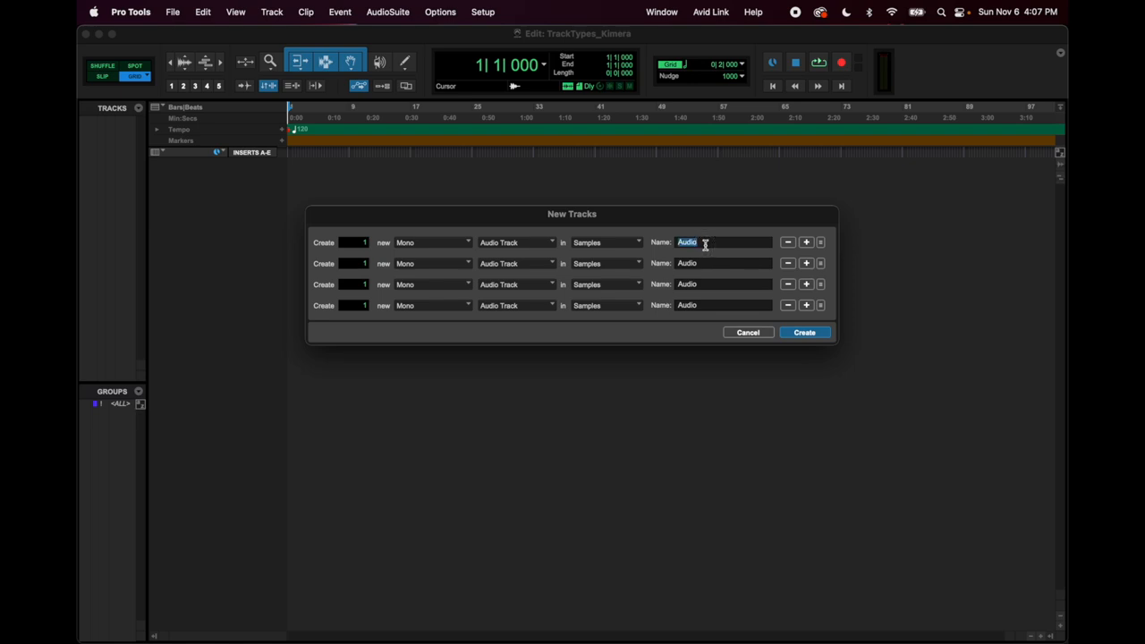
pyautogui.write('Vocal')
pyautogui.click(353, 241)
pyautogui.write('3')
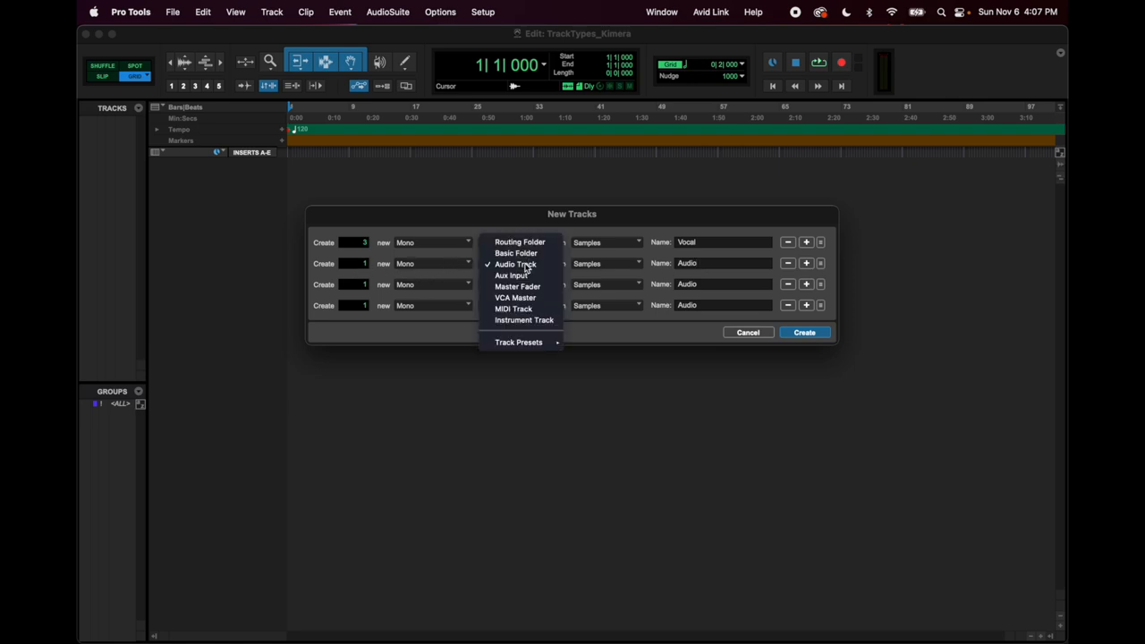
# Make the second row a stereo Aux Input and name it Aux
pyautogui.click(512, 276)
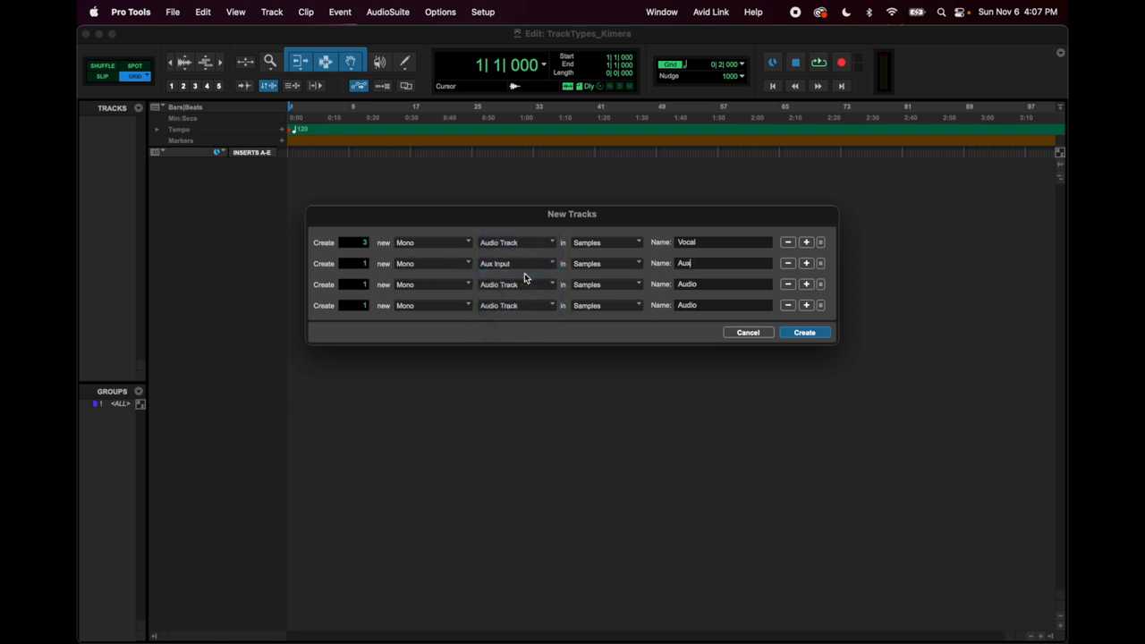
pyautogui.click(465, 264)
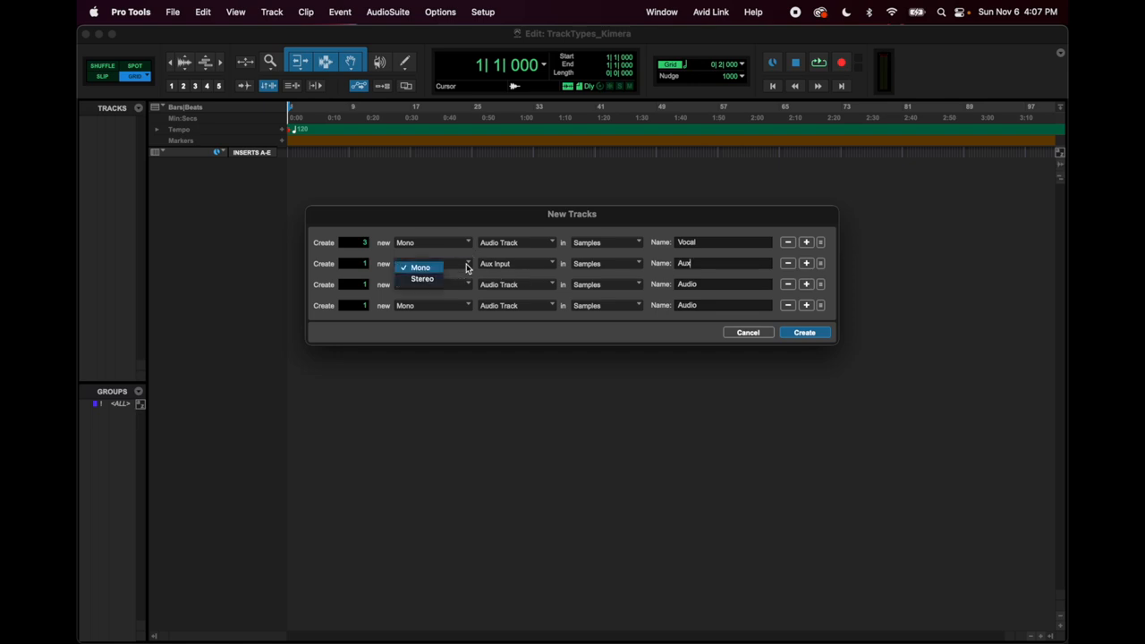
pyautogui.click(423, 279)
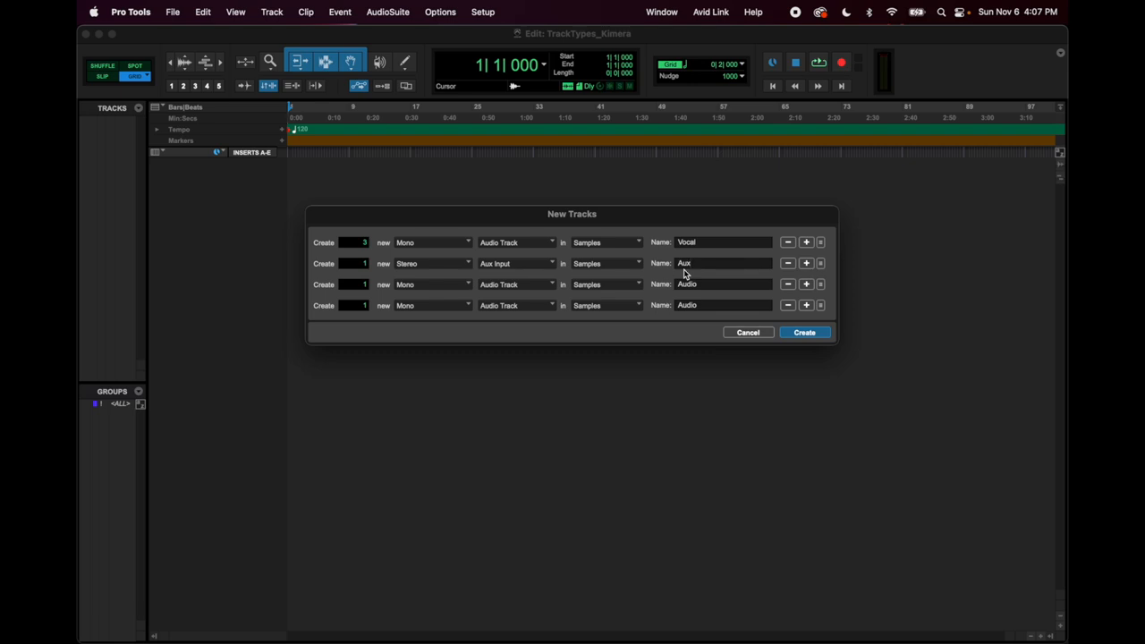
pyautogui.click(719, 264)
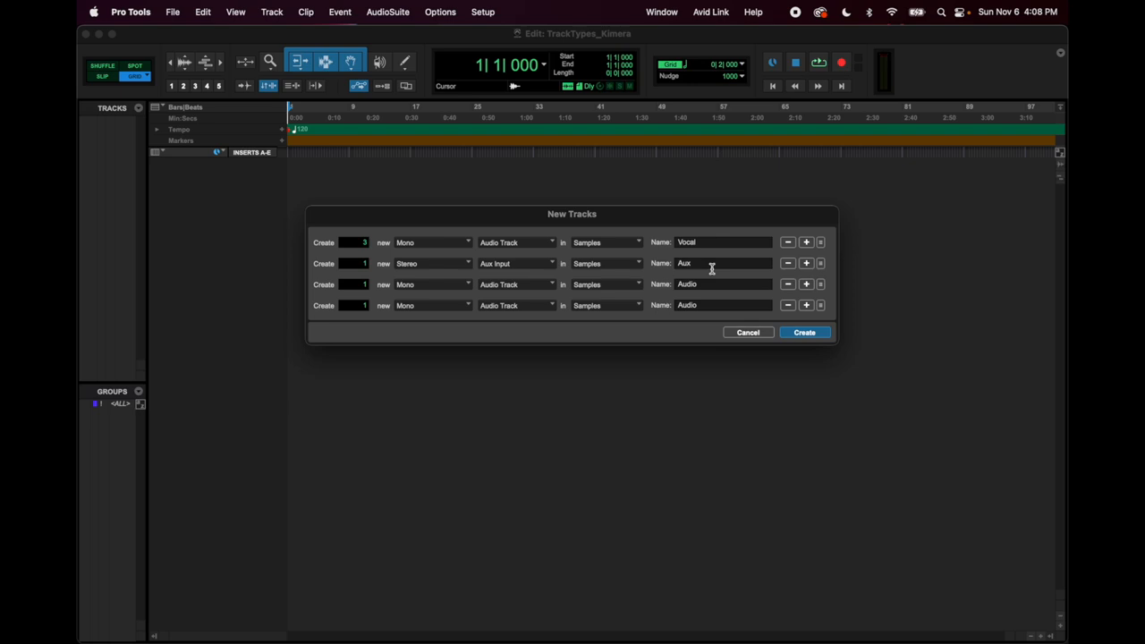
pyautogui.click(712, 263)
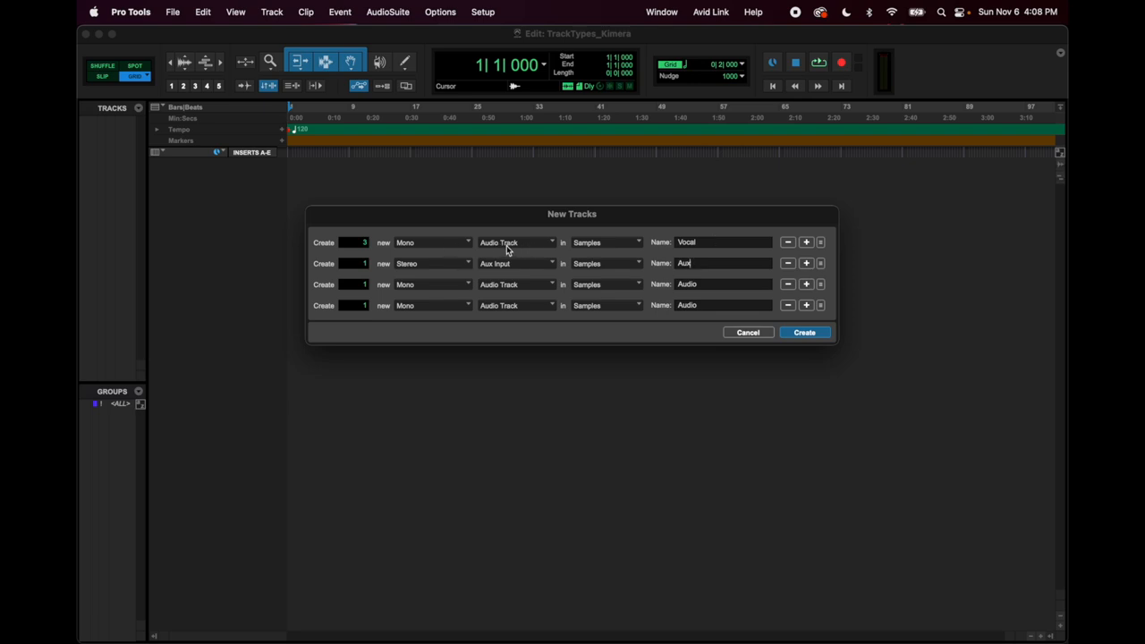
pyautogui.moveTo(494, 277)
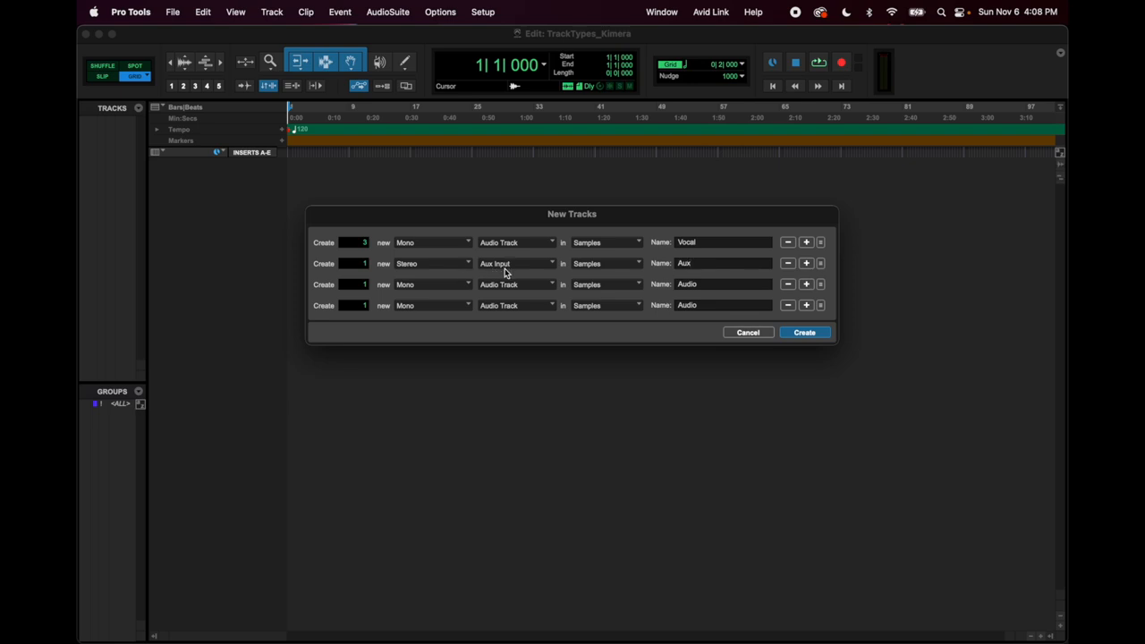
pyautogui.moveTo(286, 308)
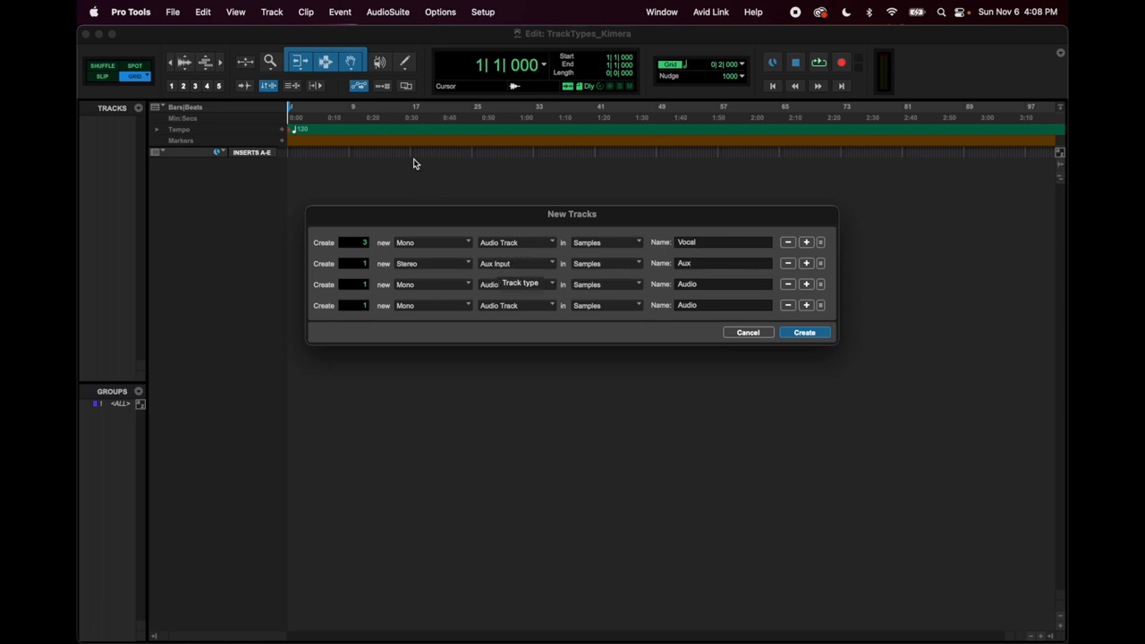
pyautogui.moveTo(630, 141)
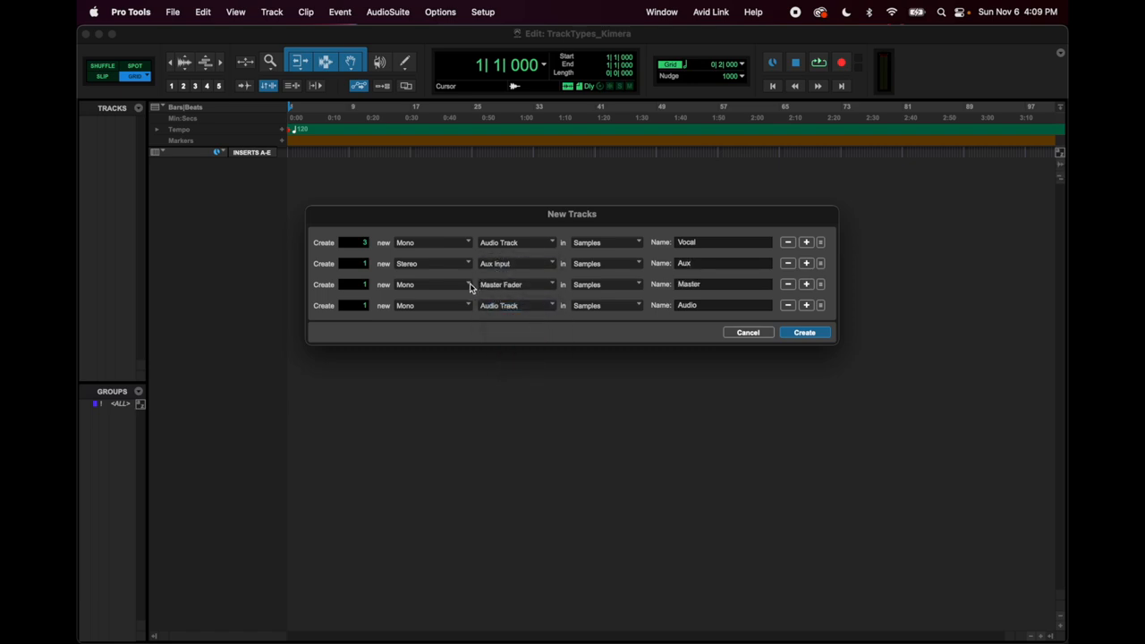
# Set the third row's Master Fader to stereo and name it Master
pyautogui.click(430, 285)
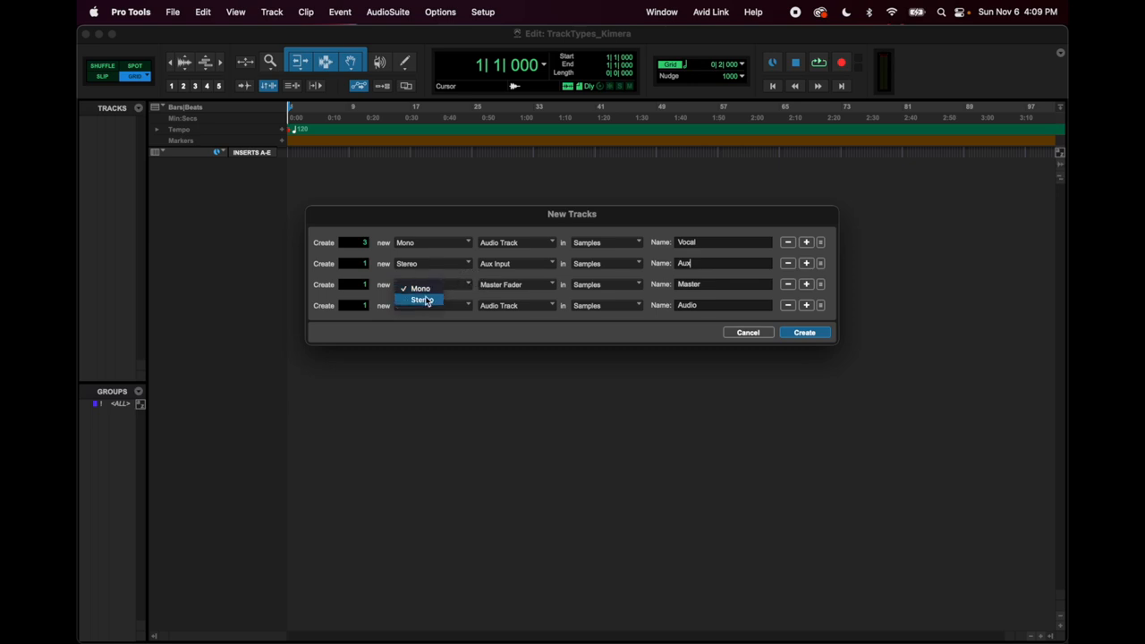
pyautogui.click(422, 301)
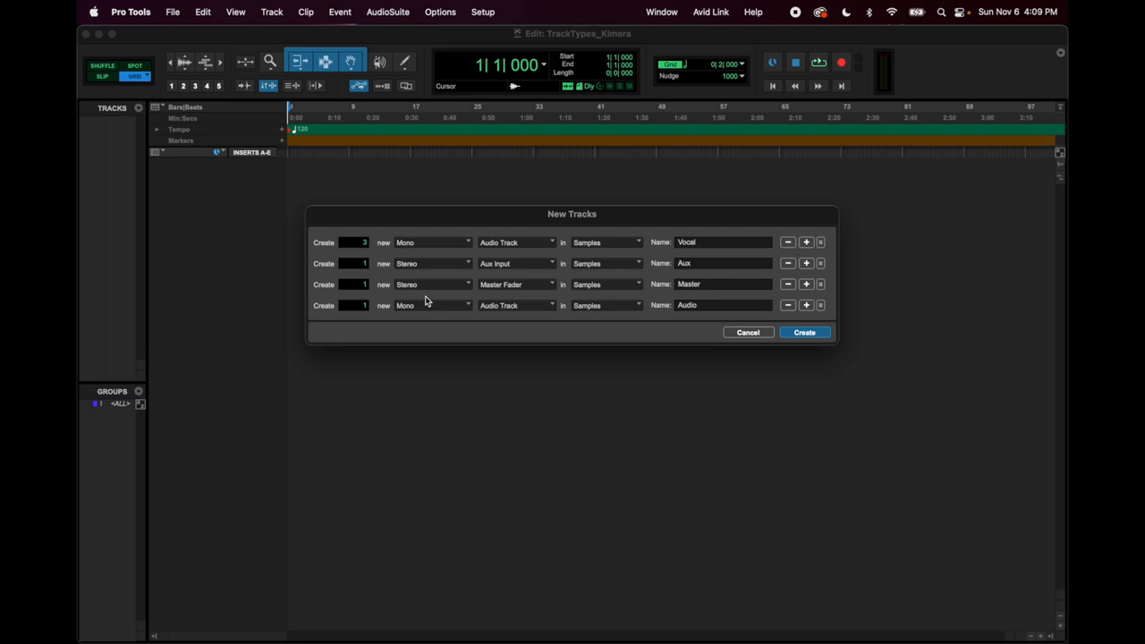
pyautogui.click(723, 263)
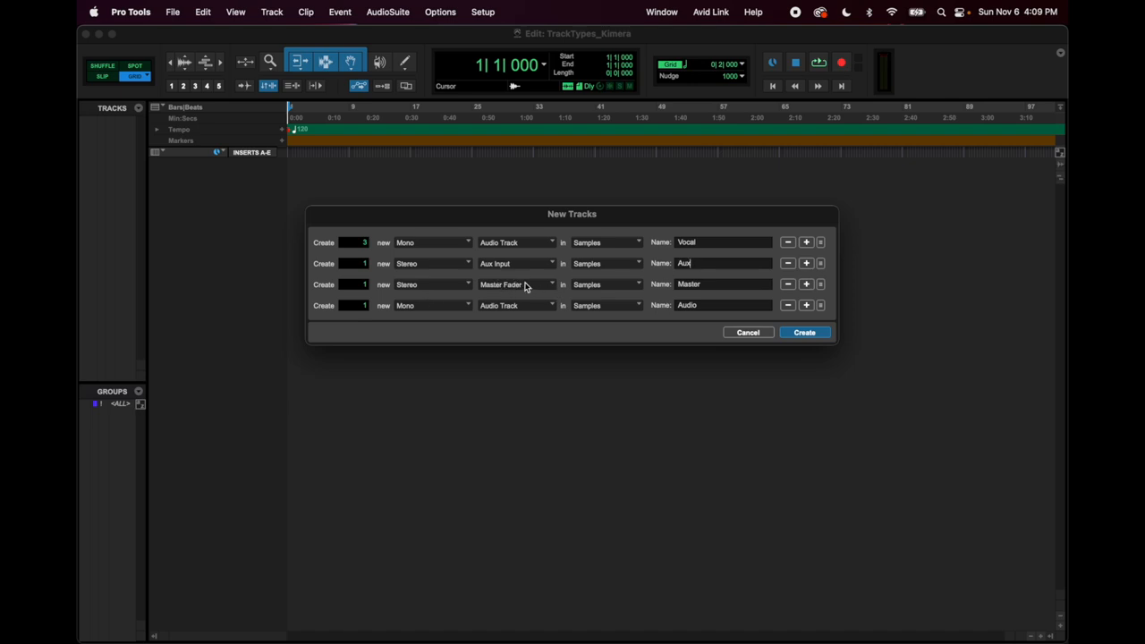
pyautogui.moveTo(629, 495)
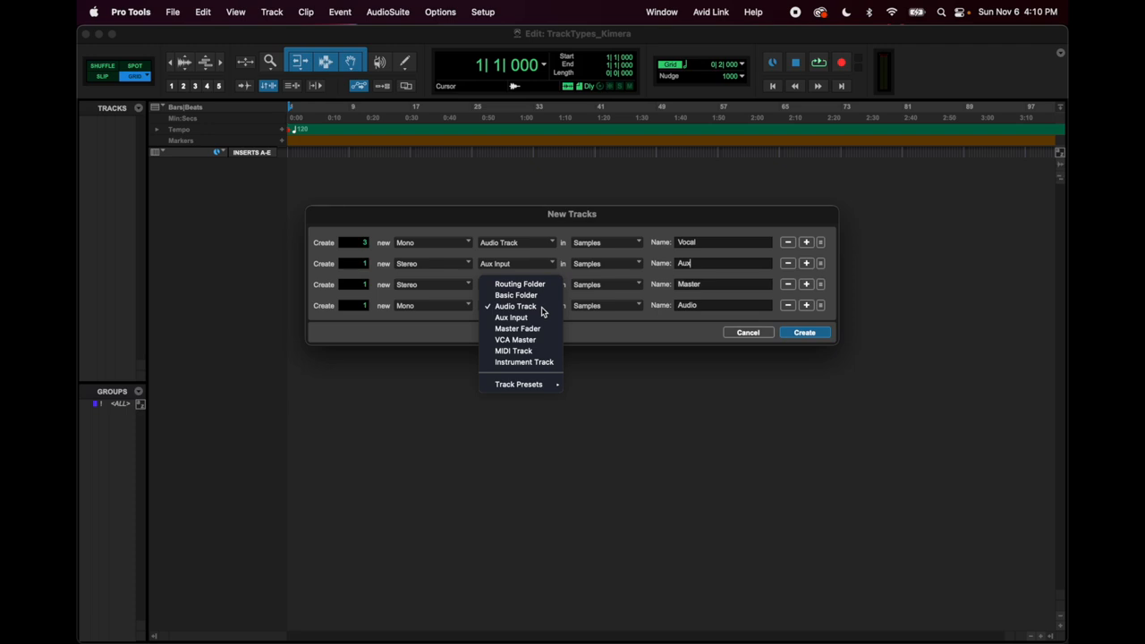
pyautogui.moveTo(514, 351)
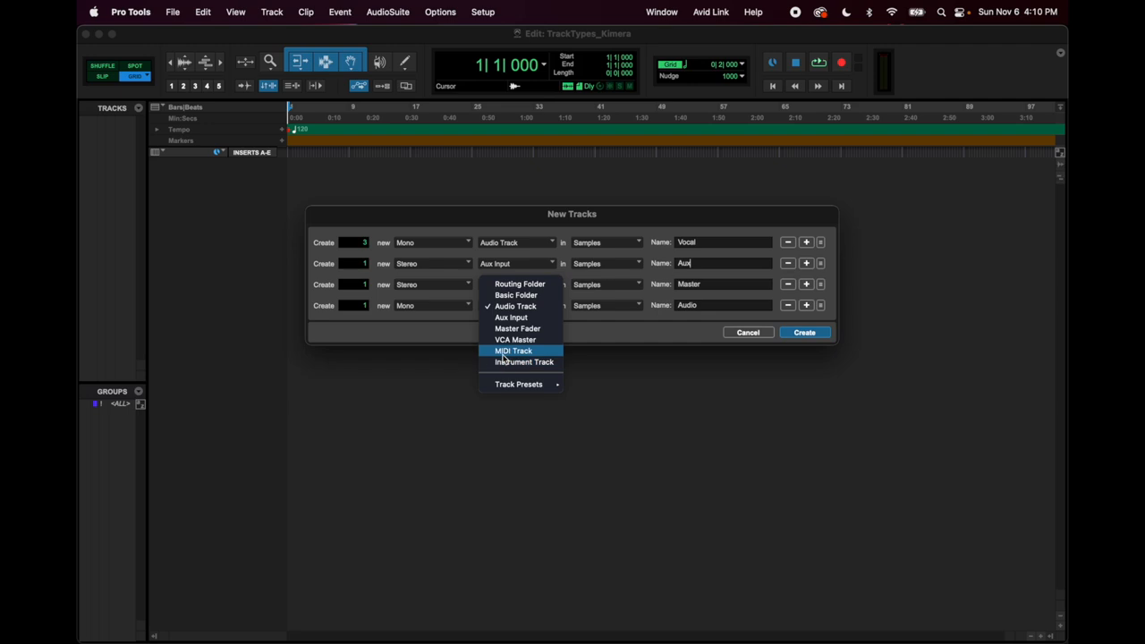
pyautogui.moveTo(526, 362)
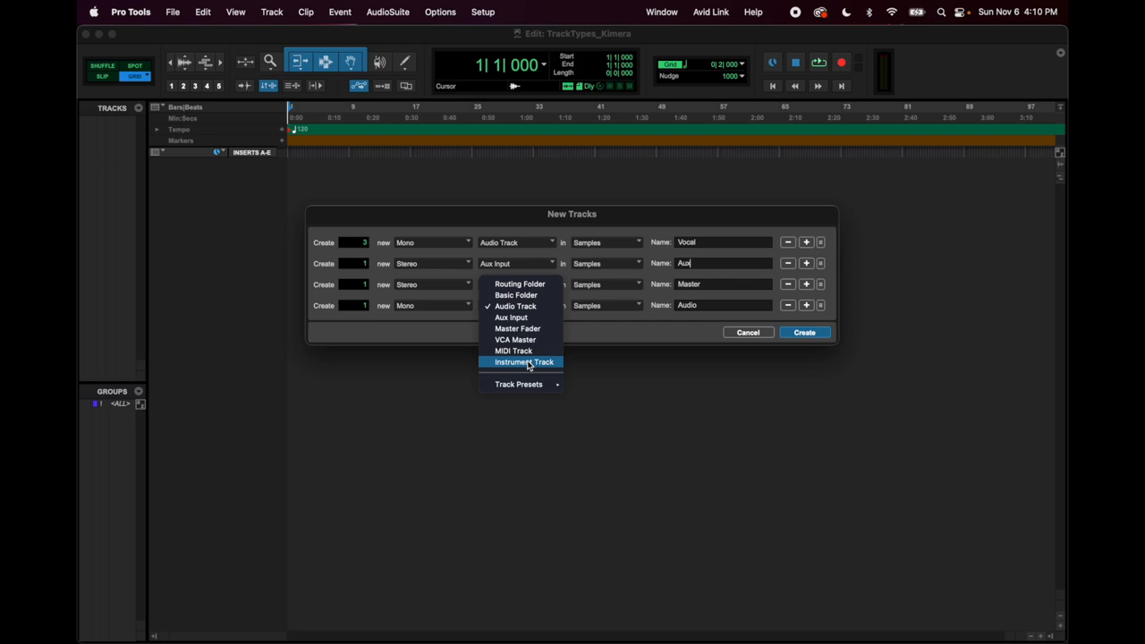
pyautogui.moveTo(526, 367)
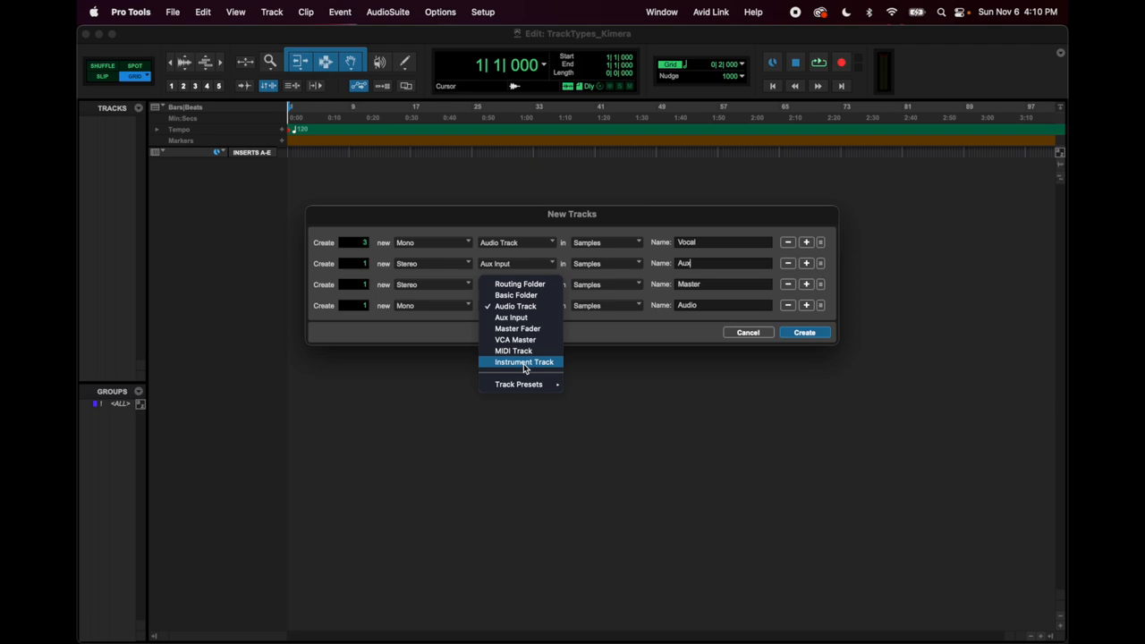
pyautogui.moveTo(540, 371)
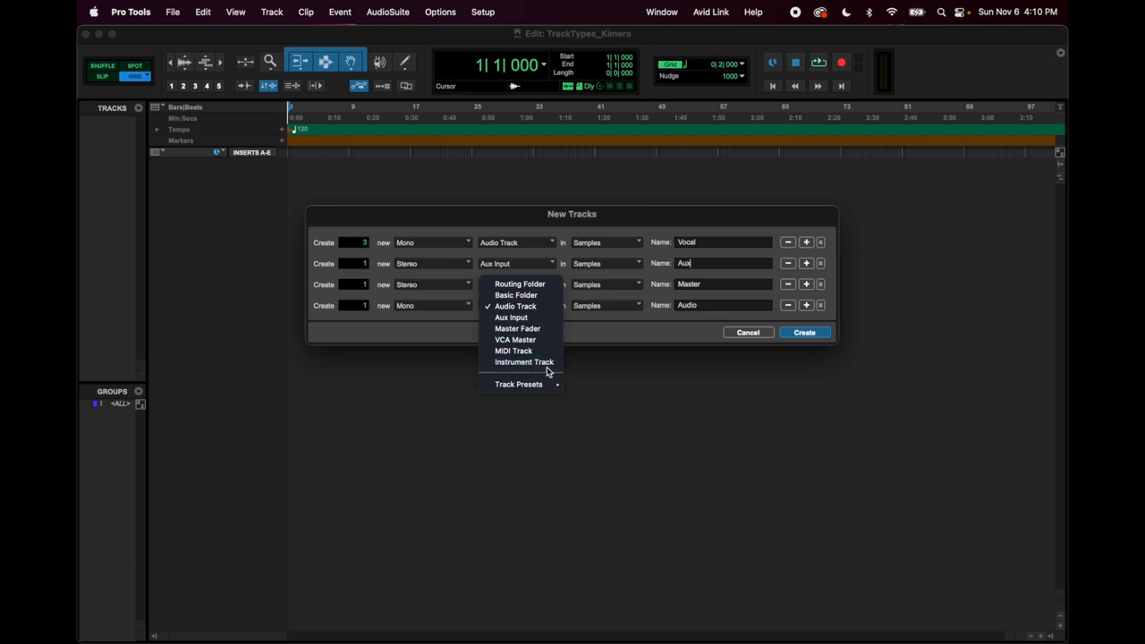
# Set the fourth row as a stereo Instrument Track, then remove that row from the batch
pyautogui.click(522, 361)
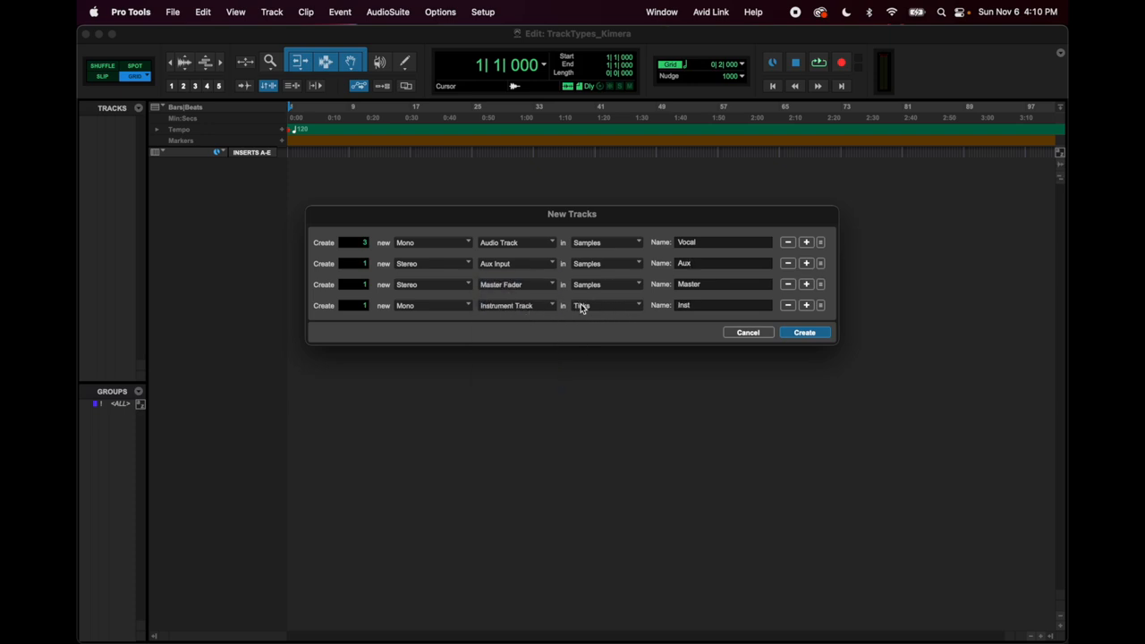
pyautogui.click(606, 304)
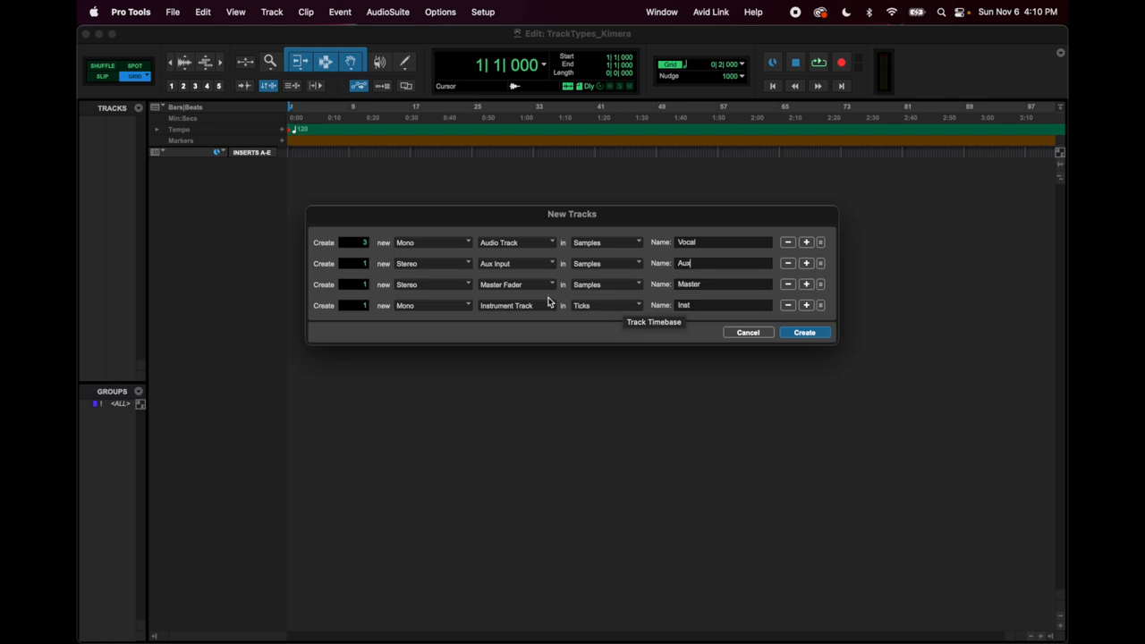
pyautogui.click(428, 304)
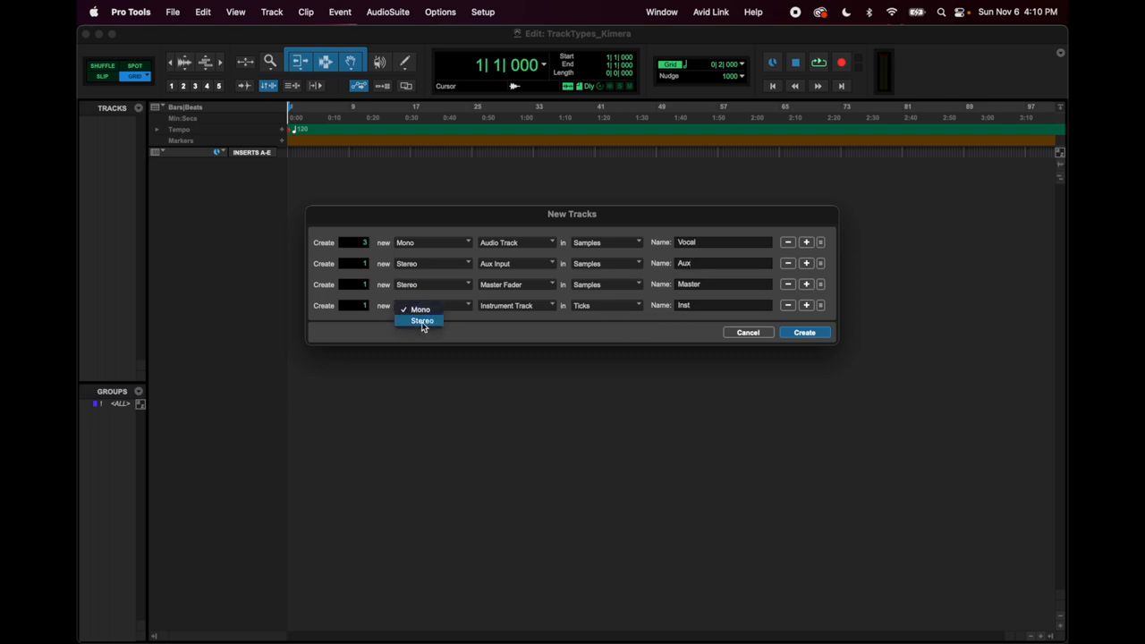
pyautogui.moveTo(431, 325)
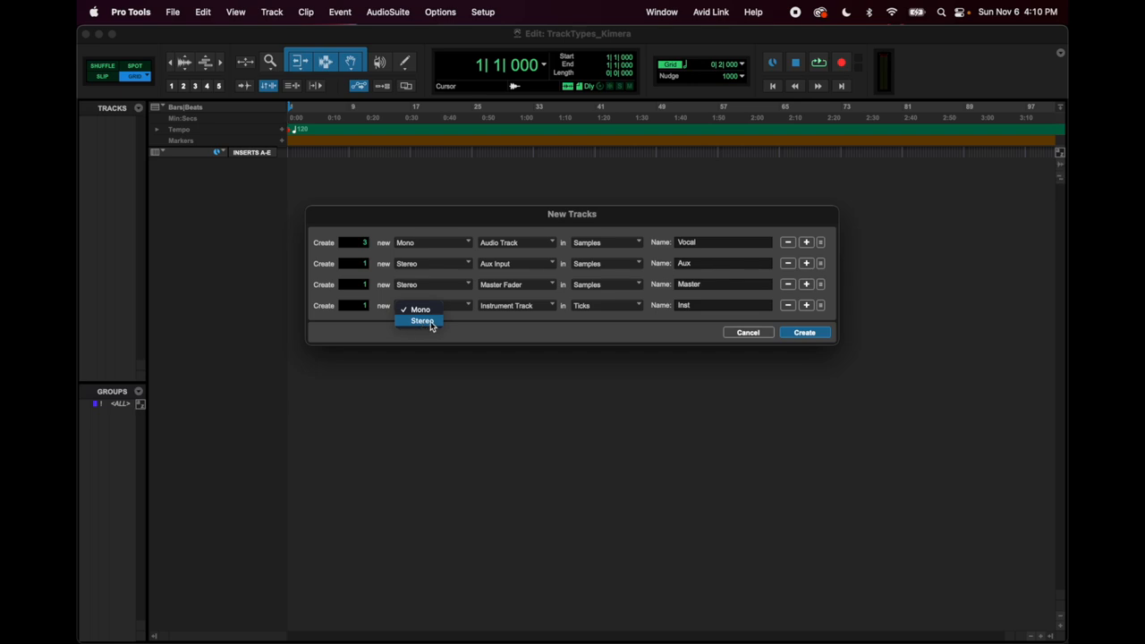
pyautogui.click(418, 320)
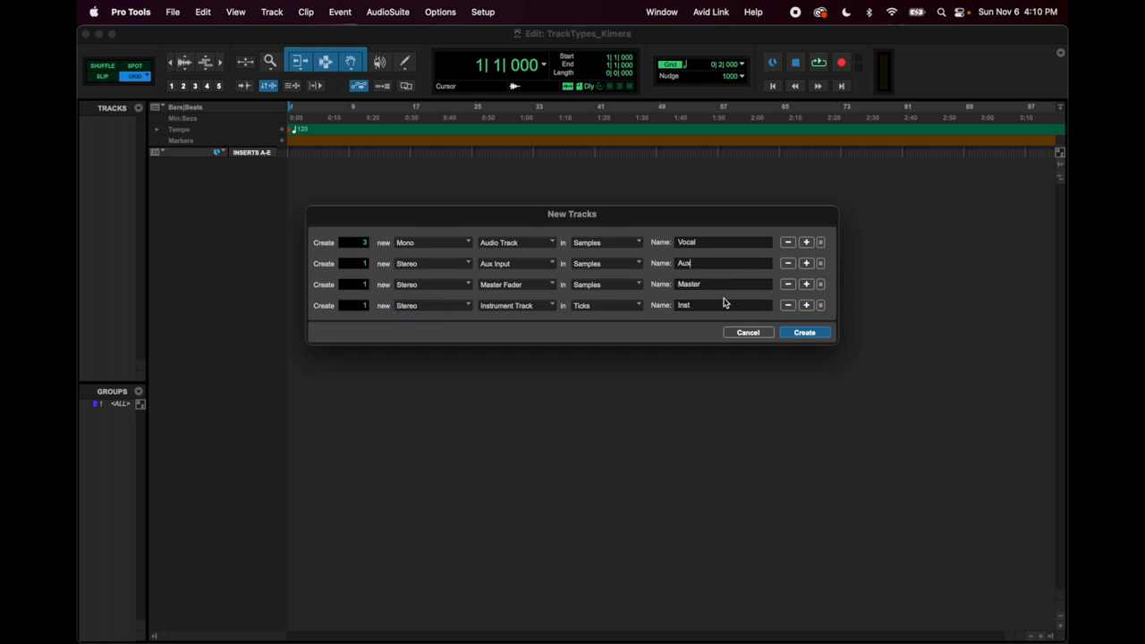
pyautogui.click(787, 304)
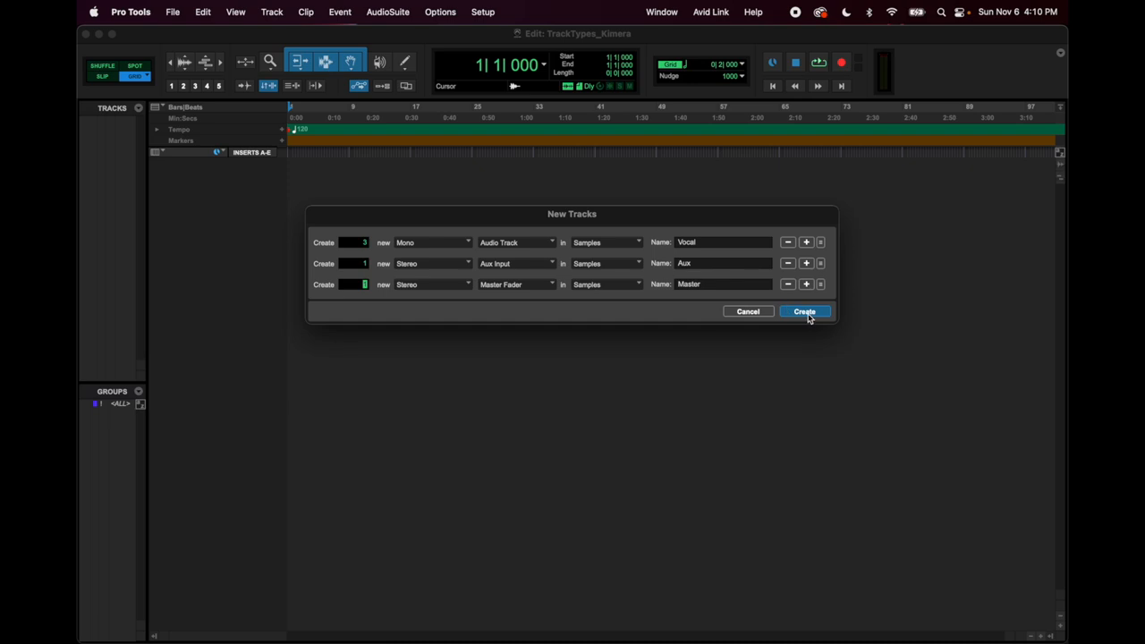
# Create the Vocal, Aux and Master tracks and bring up the Color Palette
pyautogui.click(804, 312)
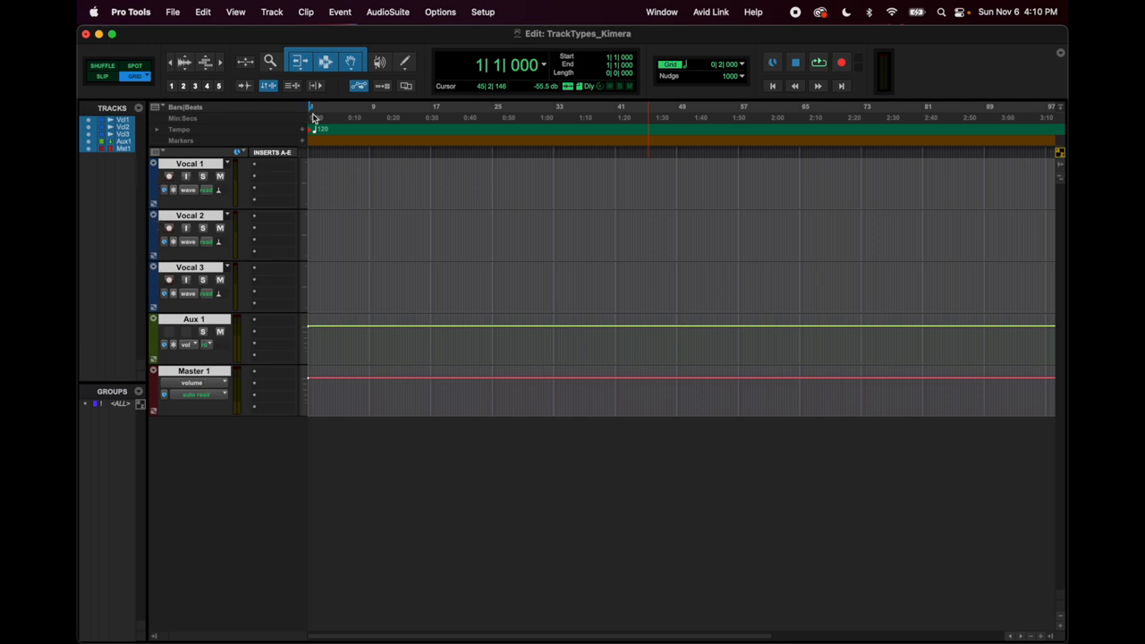
pyautogui.click(440, 11)
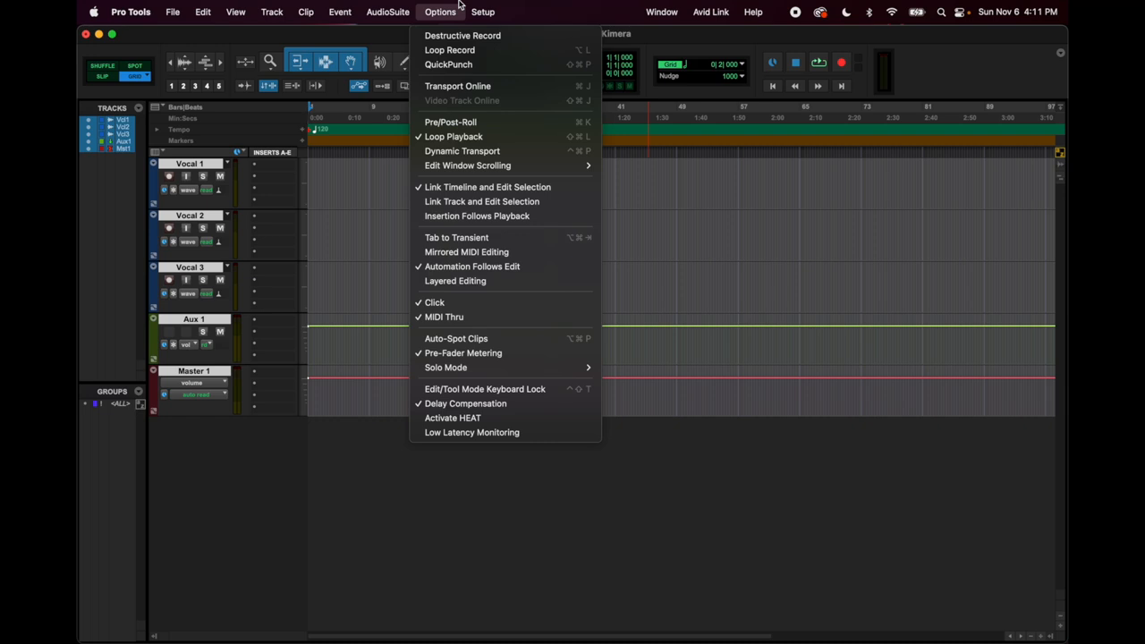
pyautogui.click(660, 11)
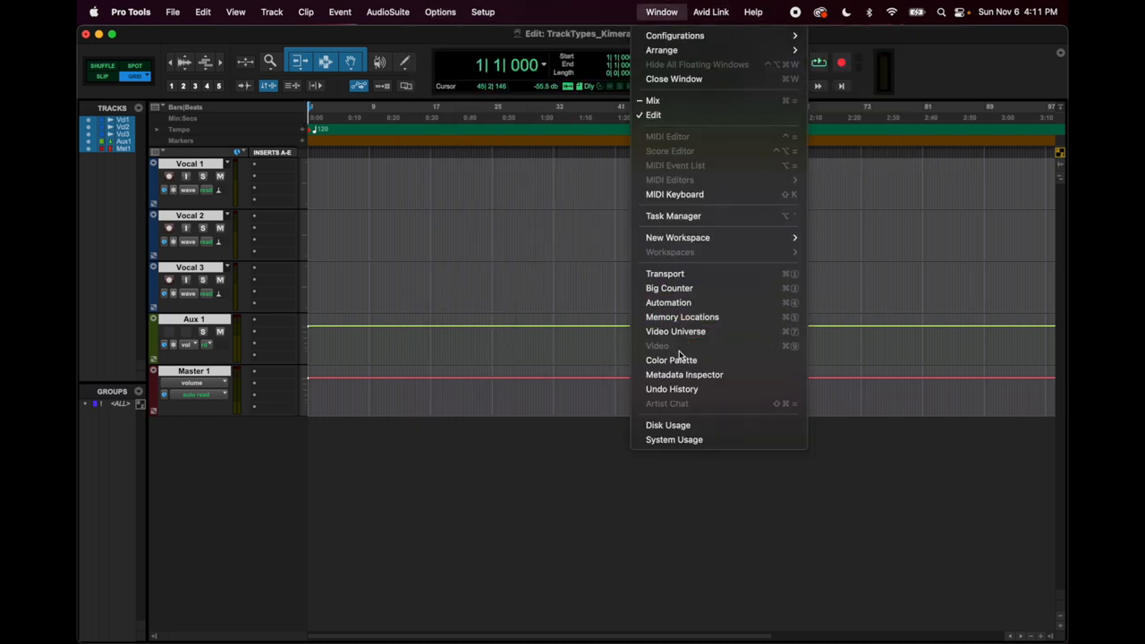
pyautogui.click(671, 360)
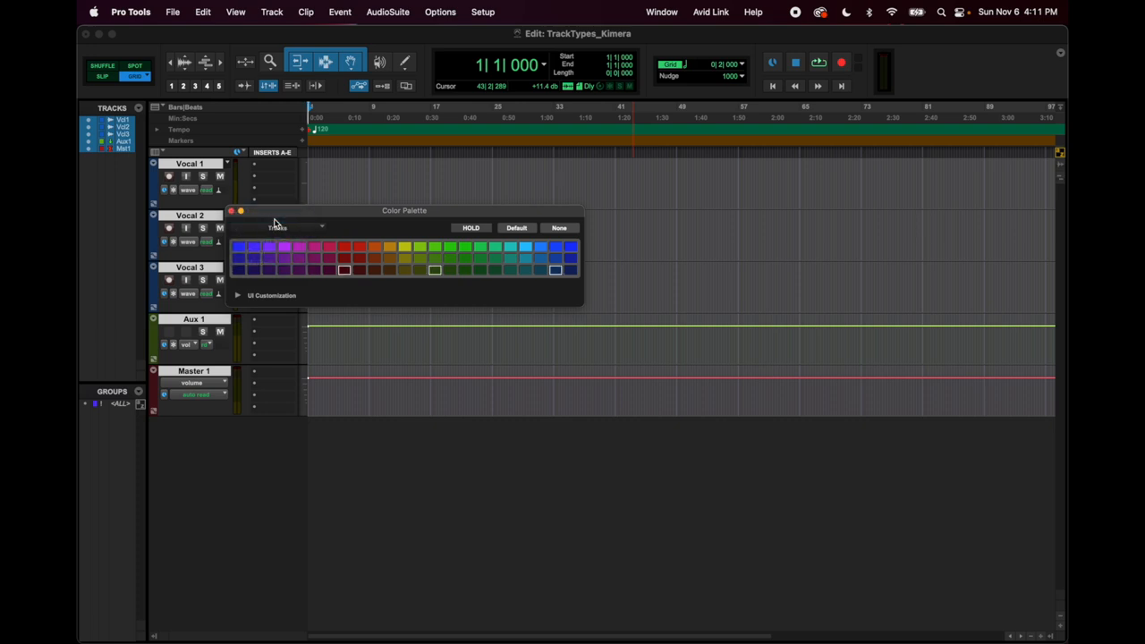
# Colour the selected tracks pinkish purple and select the vocal tracks
pyautogui.click(282, 247)
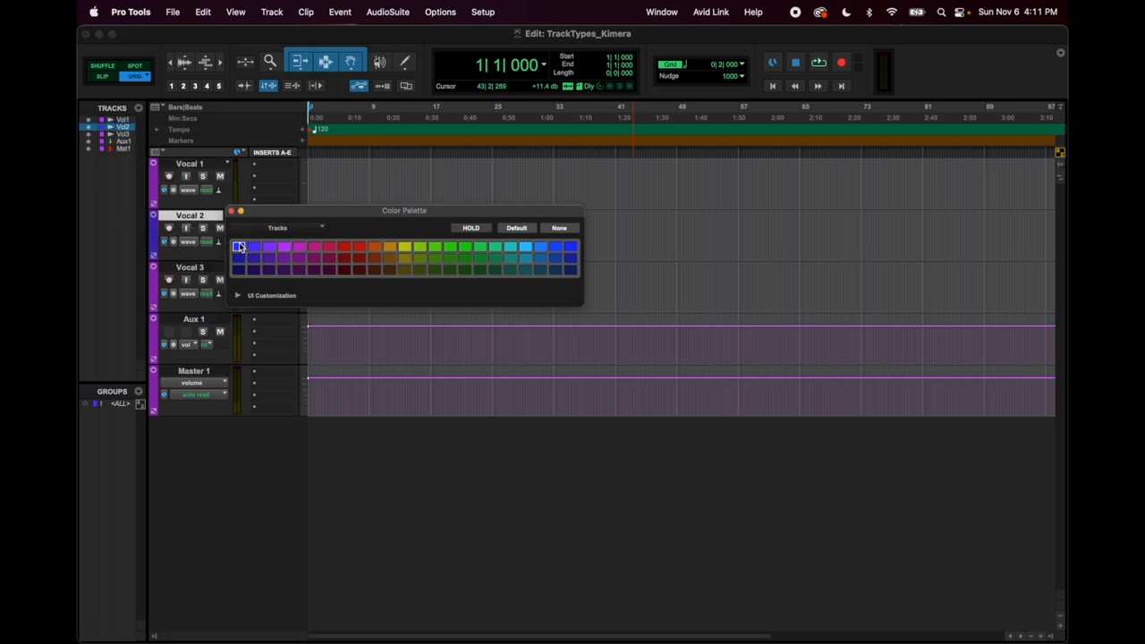
pyautogui.click(240, 247)
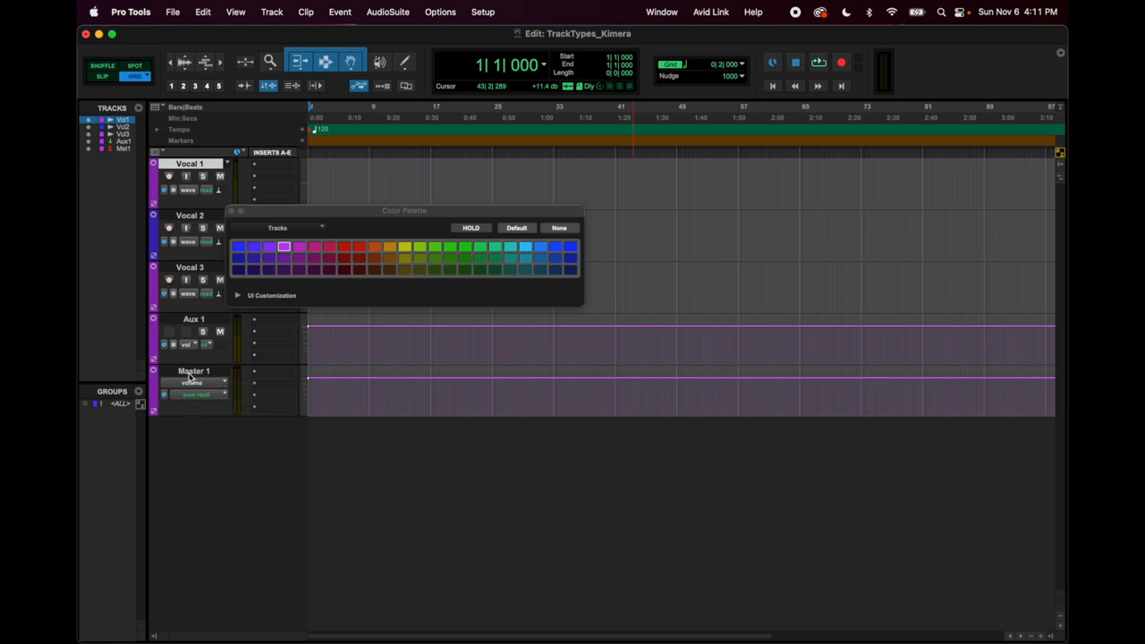
pyautogui.moveTo(190, 377)
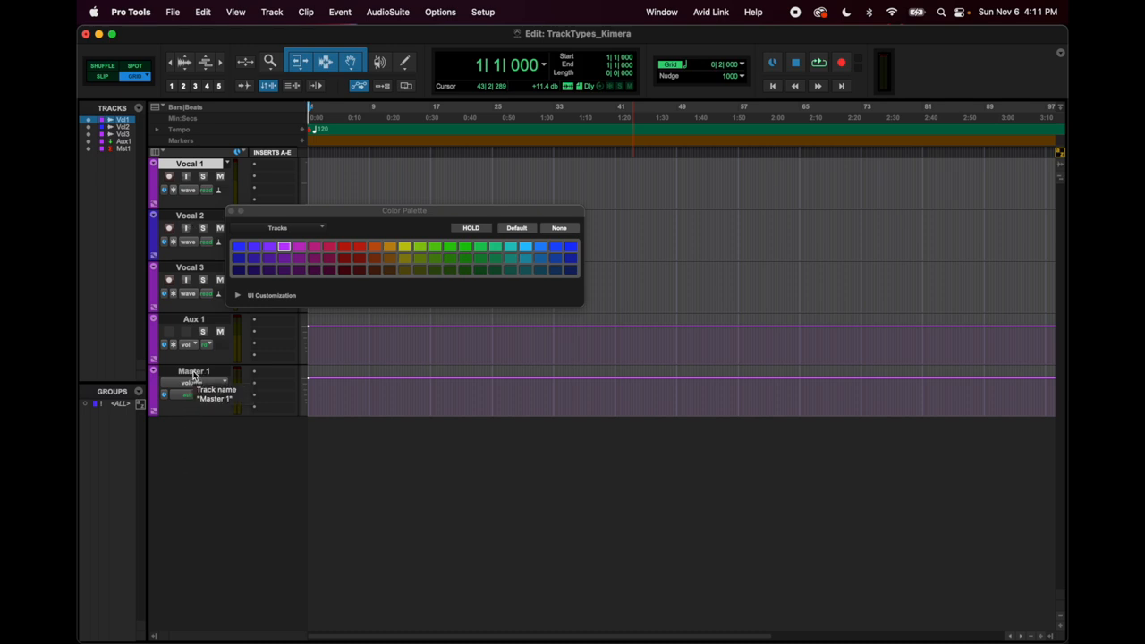
pyautogui.moveTo(186, 380)
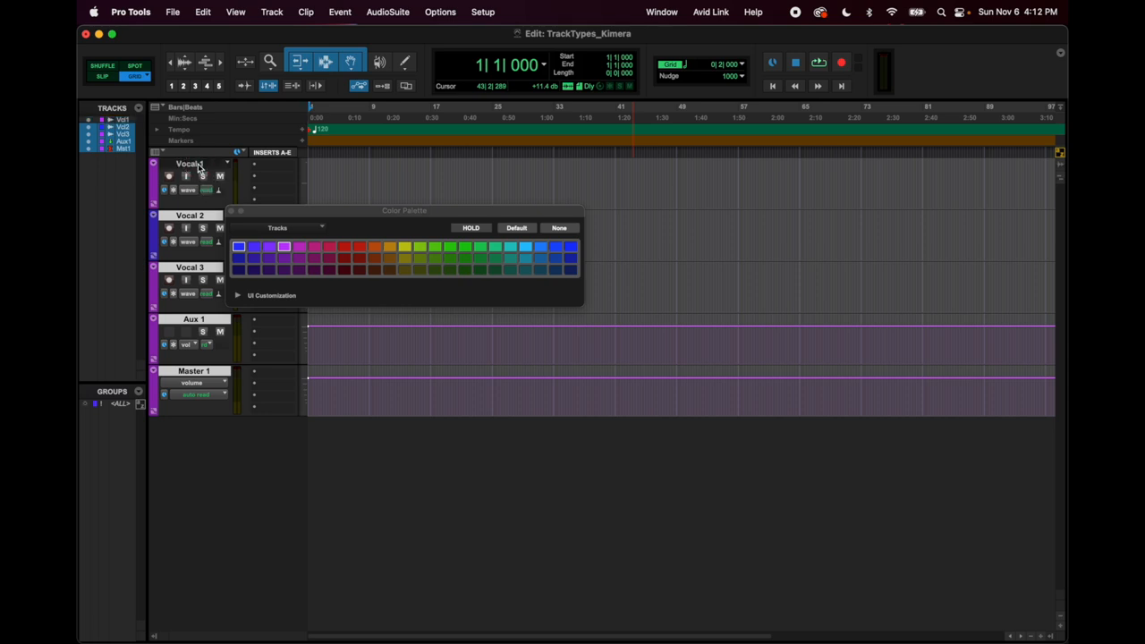
pyautogui.click(124, 120)
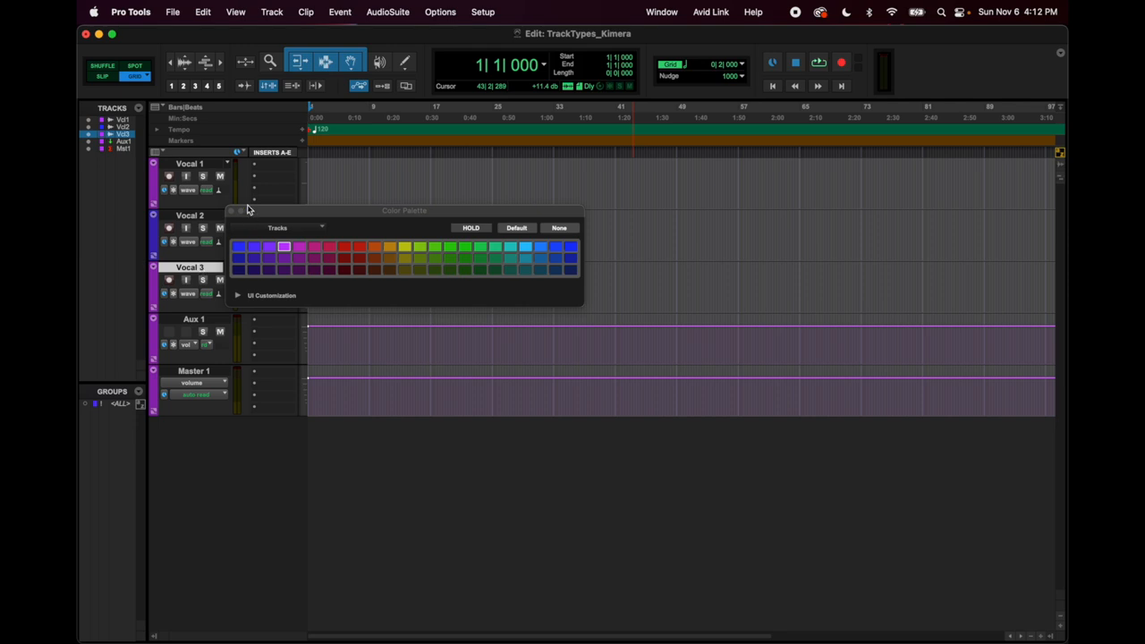
# Close the Color Palette and add a Click track from the Track menu
pyautogui.click(232, 212)
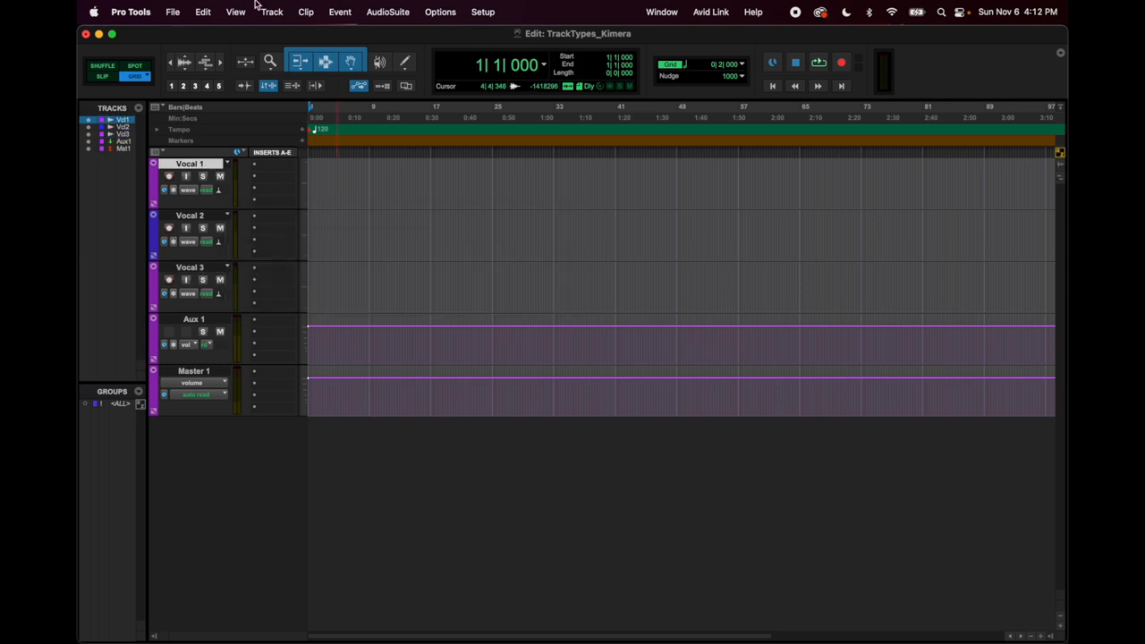
pyautogui.click(274, 11)
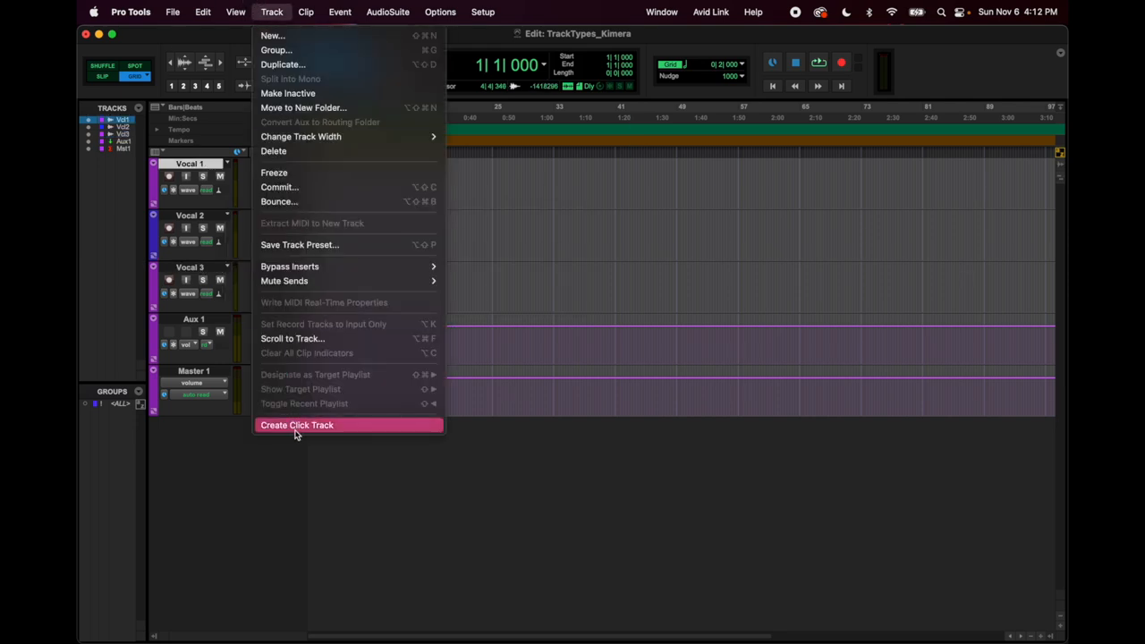
pyautogui.click(297, 426)
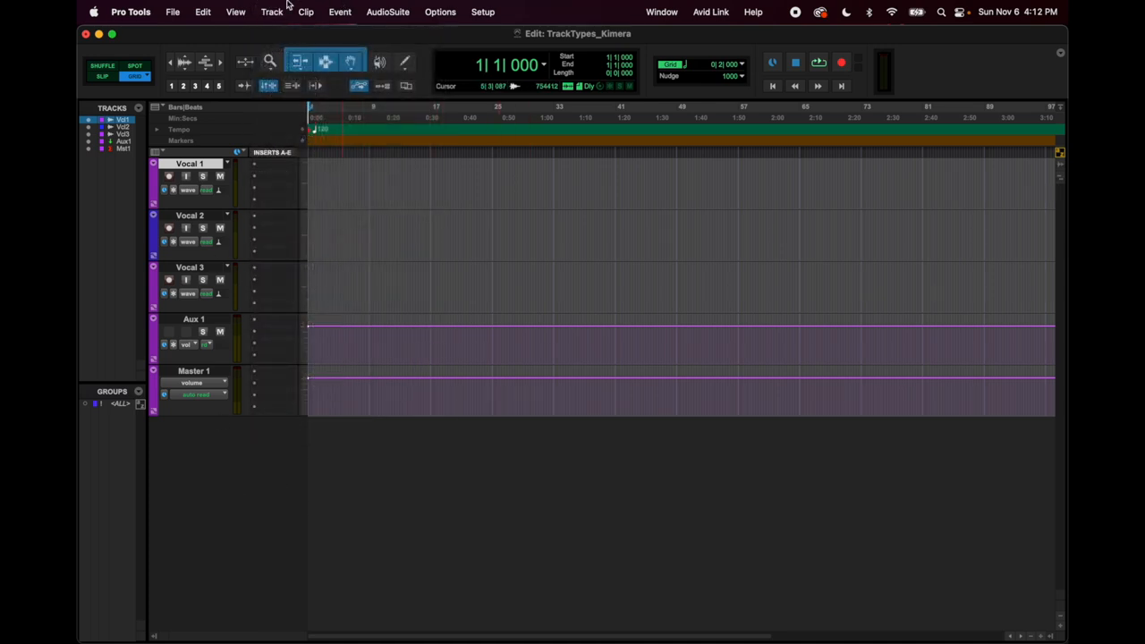
pyautogui.click(270, 11)
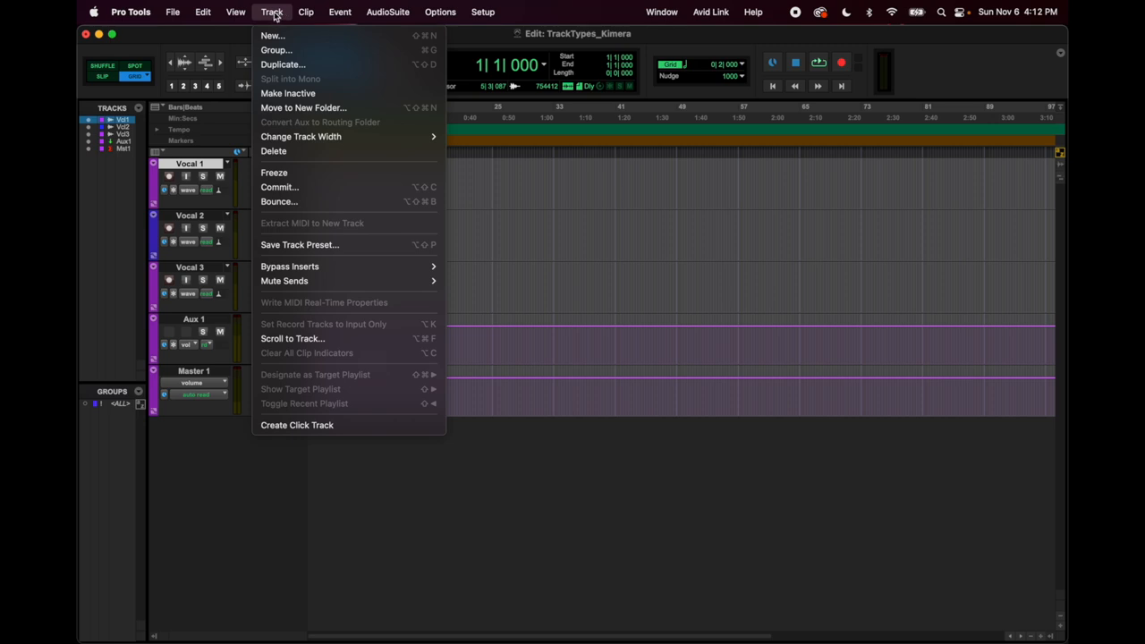
pyautogui.moveTo(307, 426)
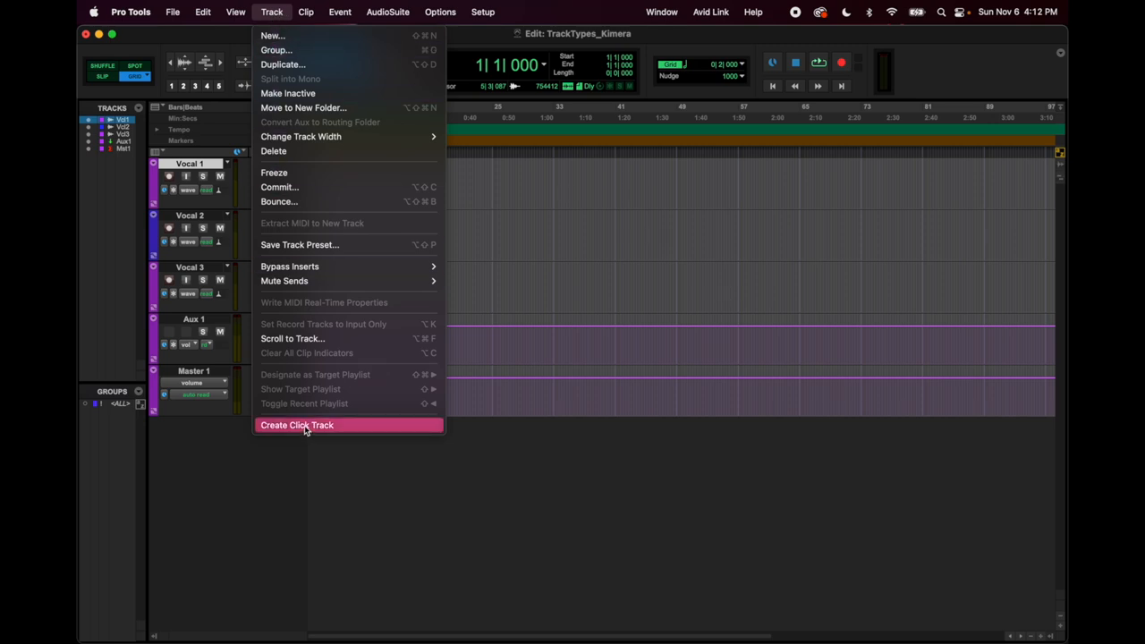
pyautogui.click(297, 426)
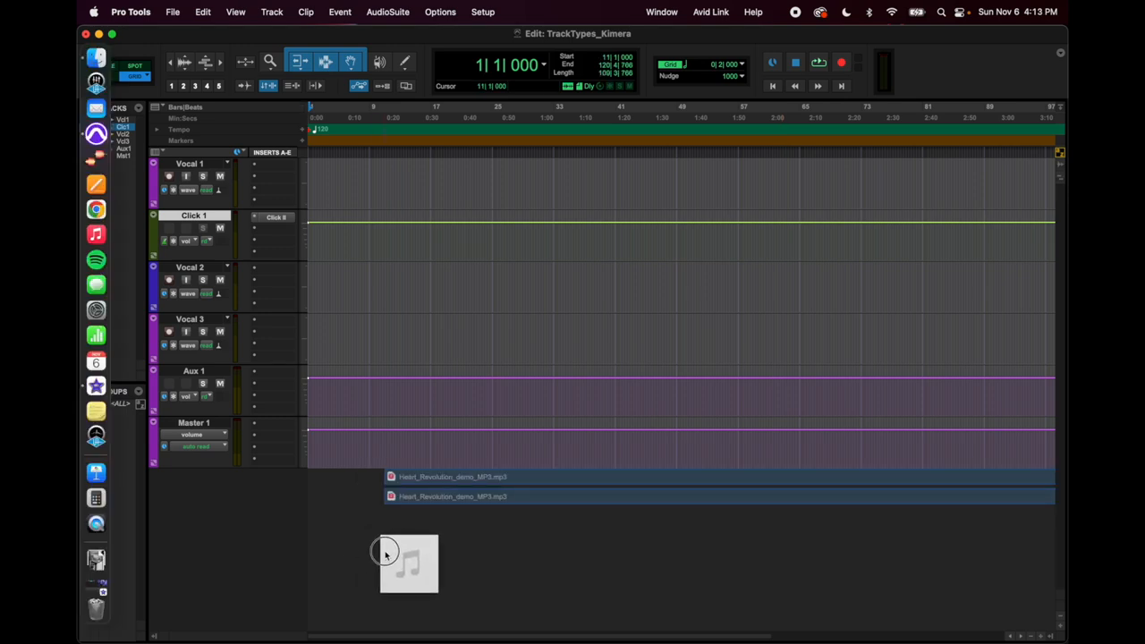
# Drag the Heart_Revolution_demo MP3 from Finder into the session as a new audio track
pyautogui.moveTo(386, 553); pyautogui.dragTo(420, 564)
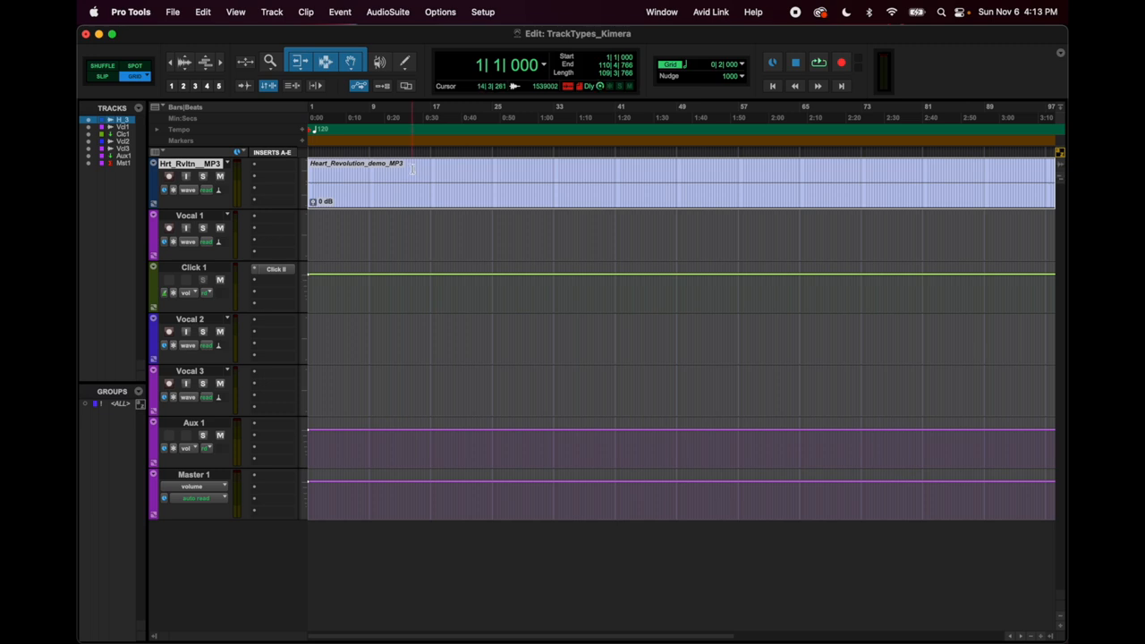
# Enable MIDI Controls in the Edit window toolbar options
pyautogui.click(1060, 52)
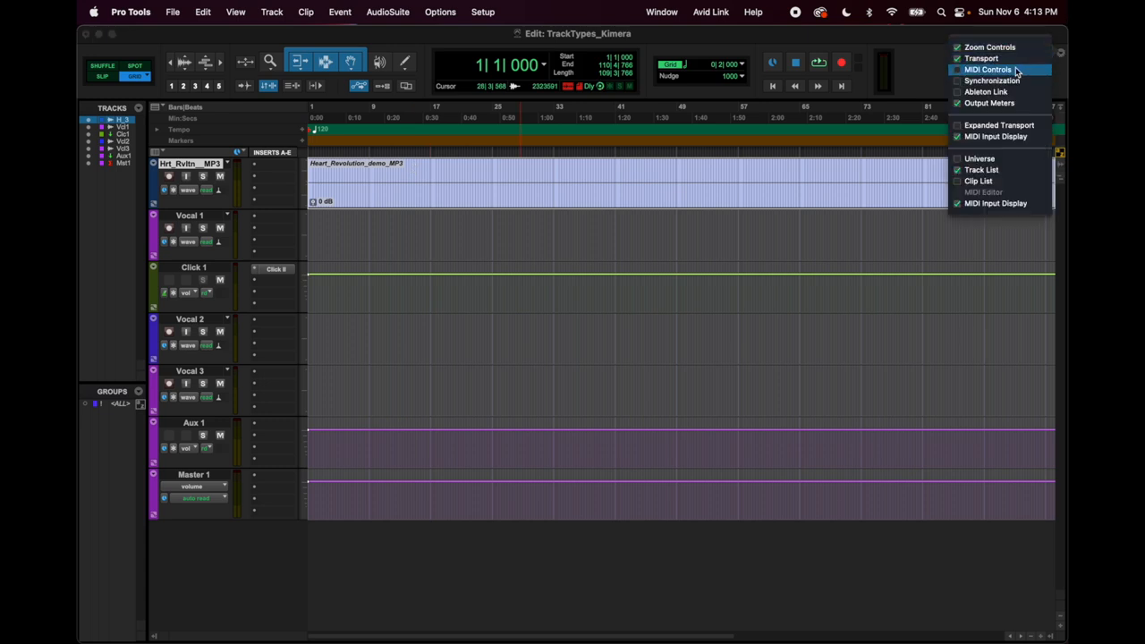
pyautogui.click(995, 68)
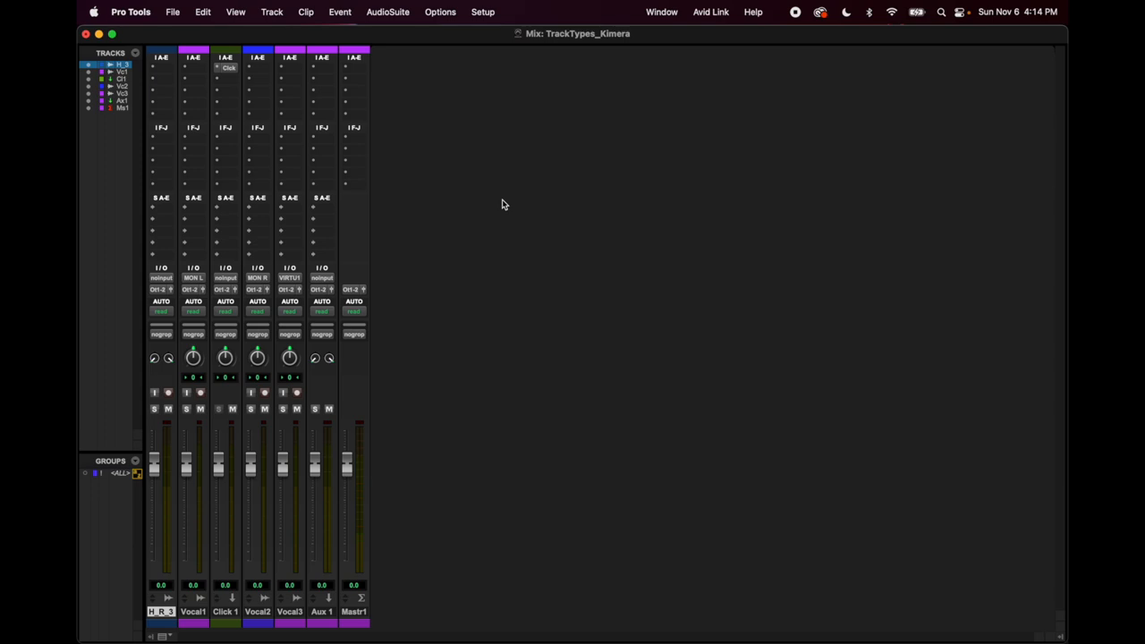
pyautogui.moveTo(168, 204)
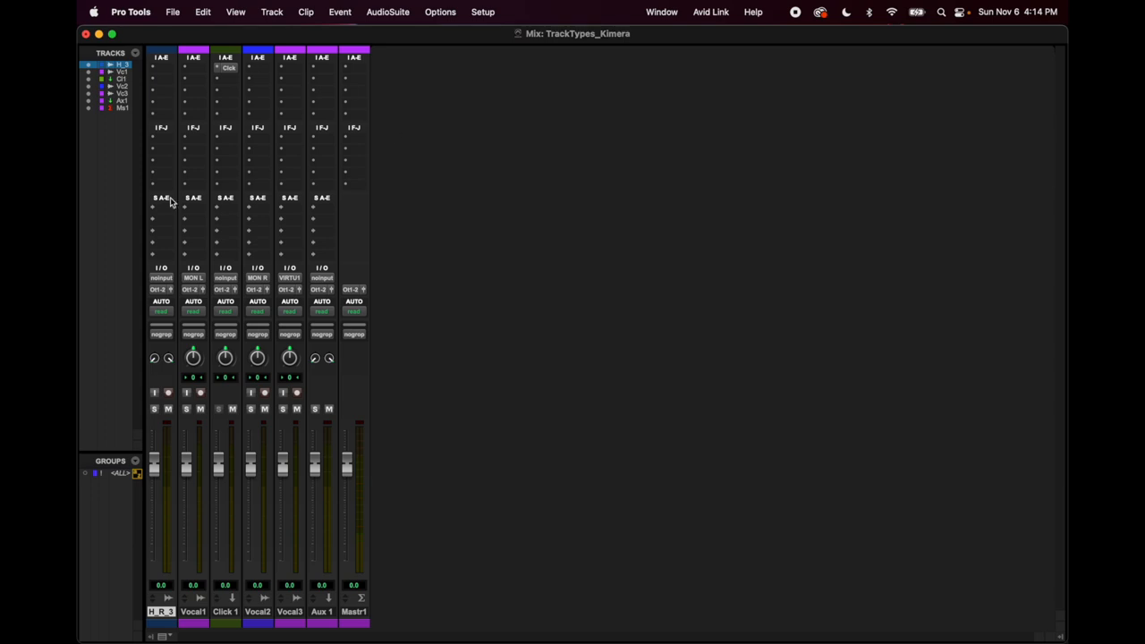
pyautogui.moveTo(229, 612)
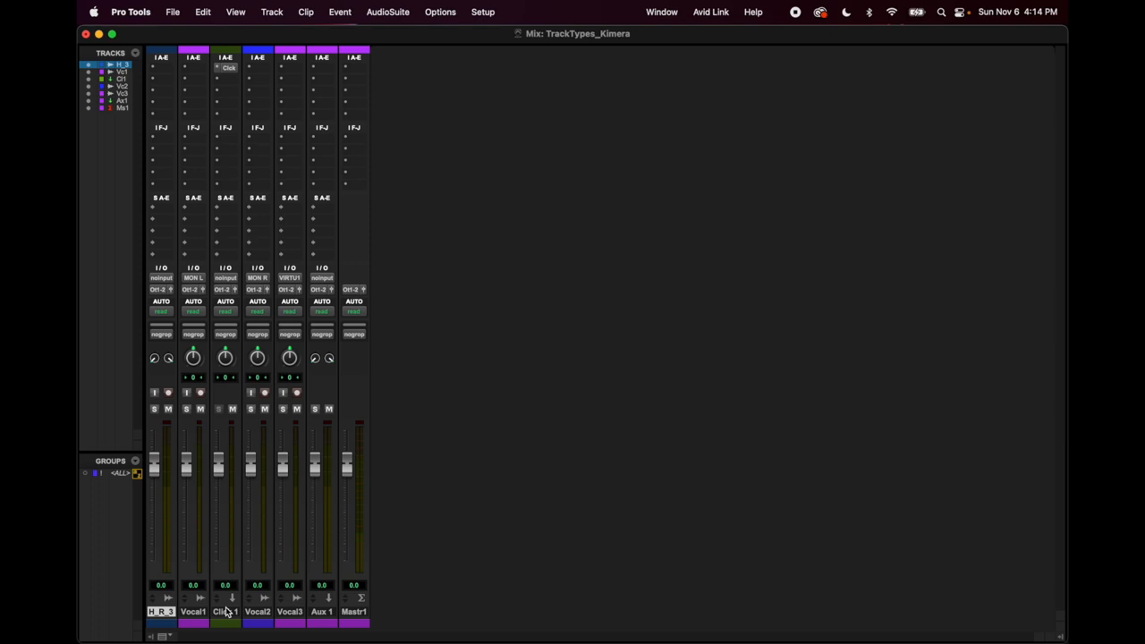